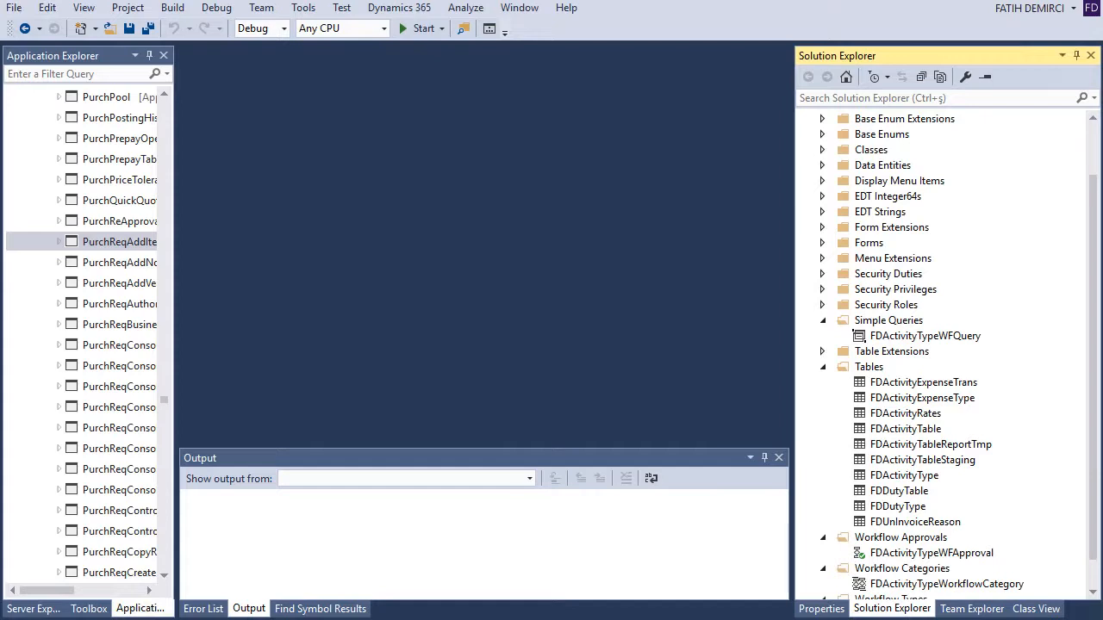
Step: Select the FDActivityType table, then reveal the Base Enums and select FDWorkflowStatus
{"action": "left_click", "coordinate": [903, 475]}
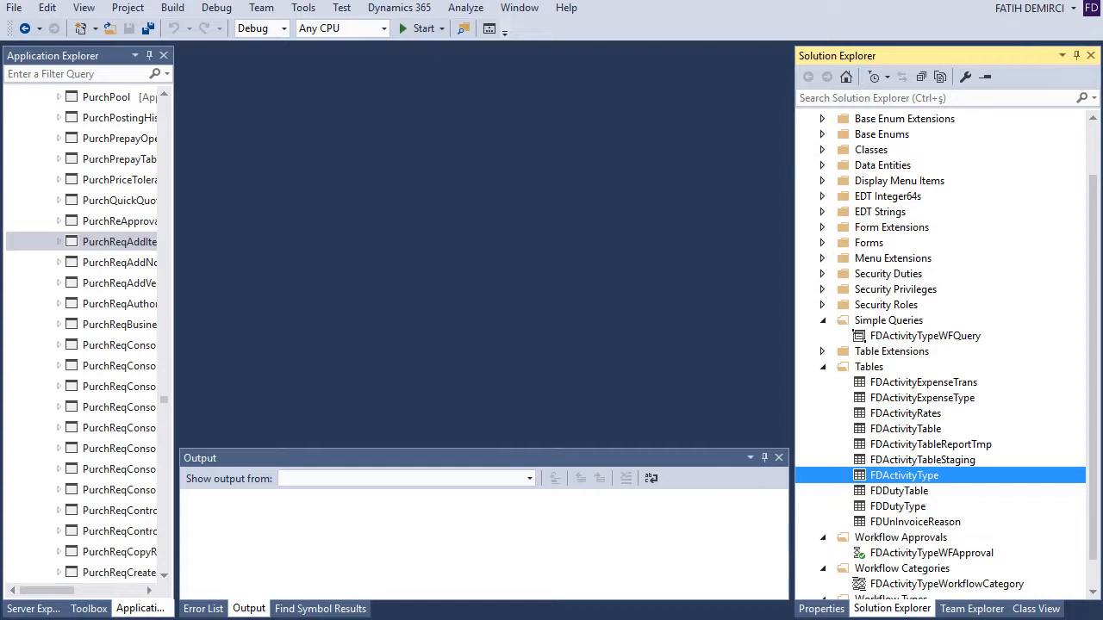
{"action": "left_click", "coordinate": [822, 135]}
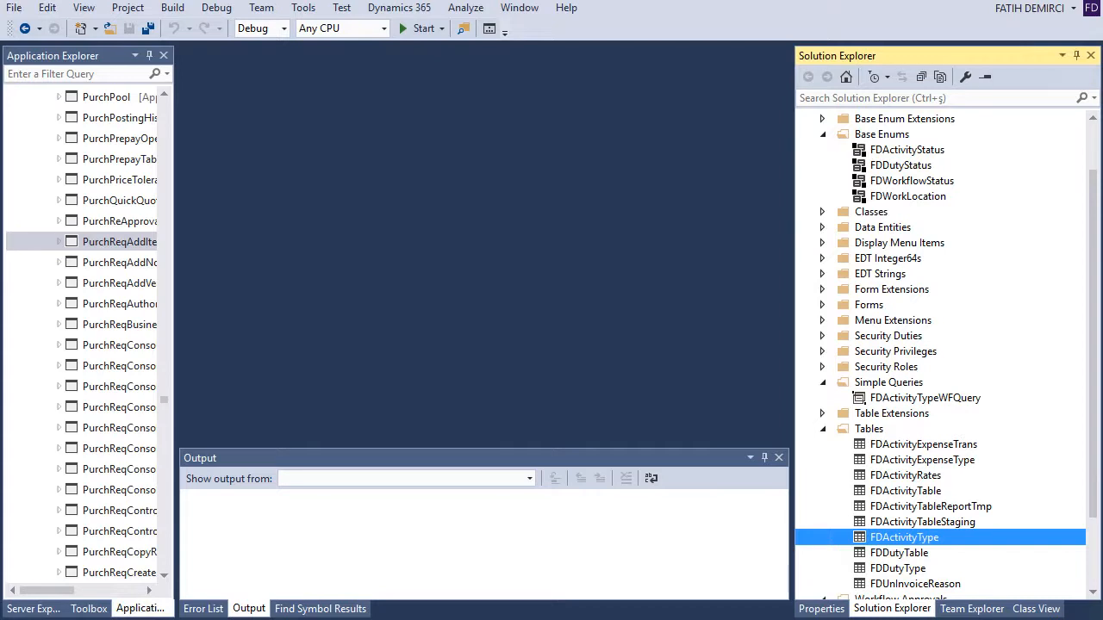
{"action": "left_click", "coordinate": [911, 180]}
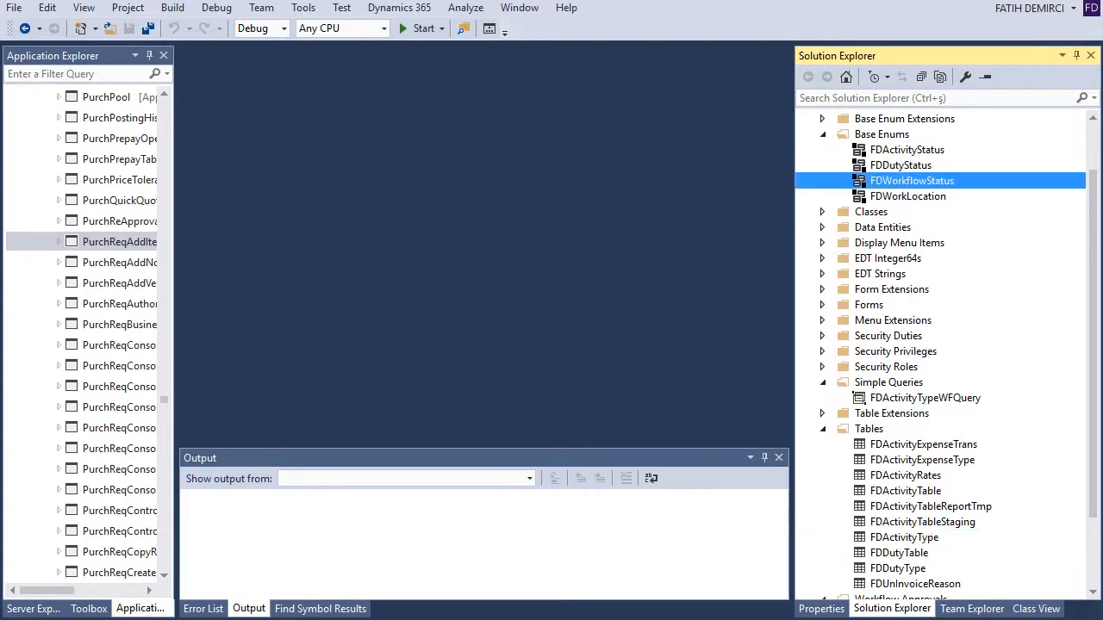
Step: Review the FDWorkflowStatus enum values, then open the FDActivityType table design
{"action": "double_click", "coordinate": [912, 181]}
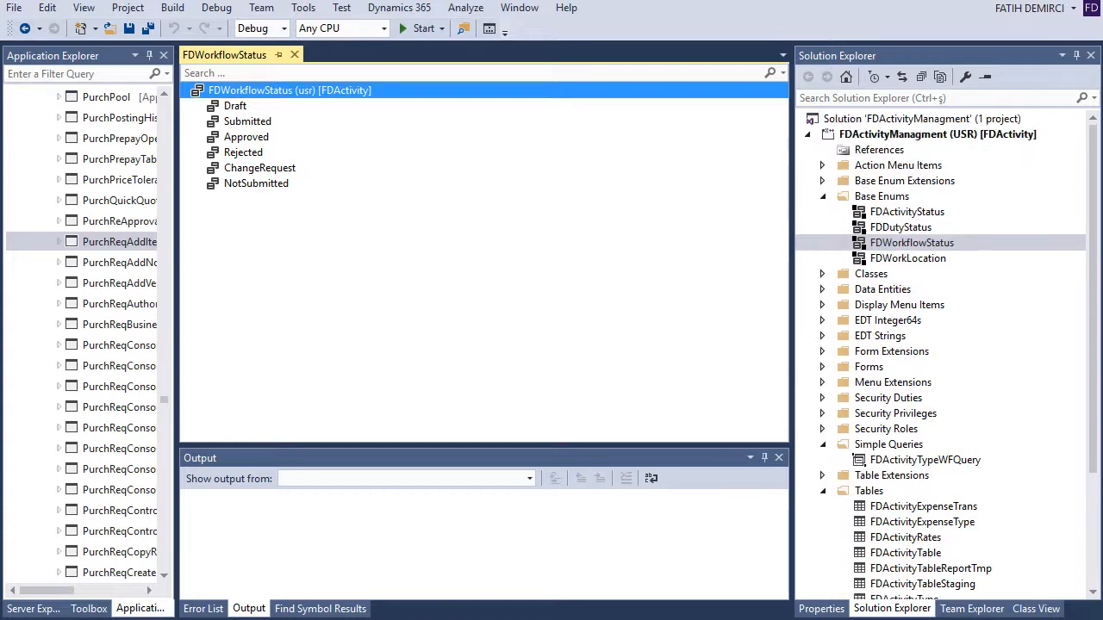
{"action": "scroll", "scroll_direction": "down", "scroll_amount": 3}
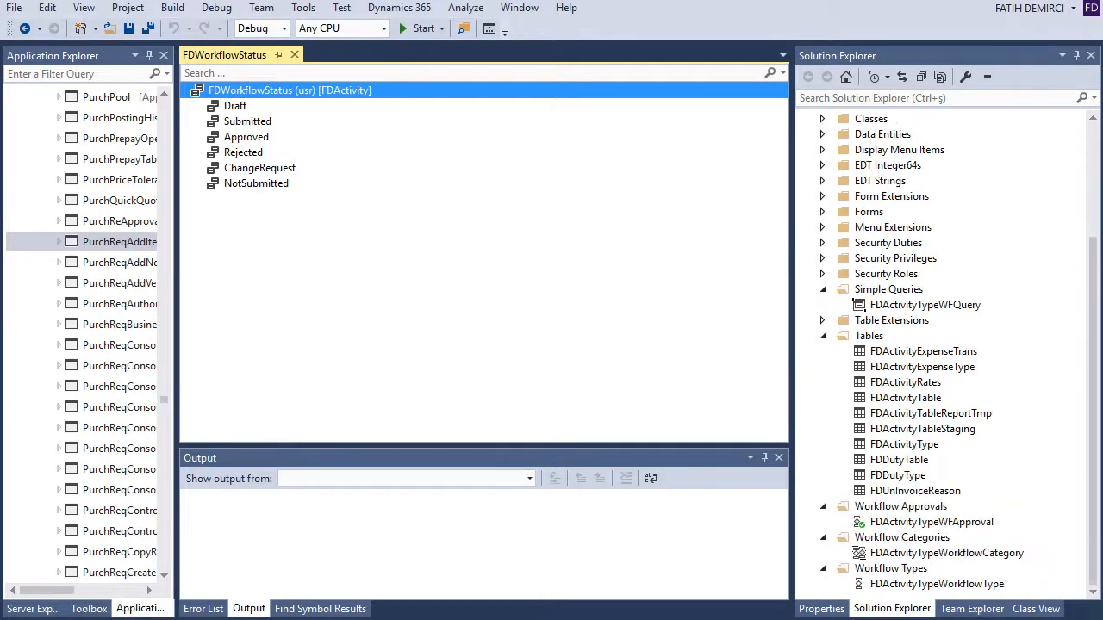
{"action": "left_click", "coordinate": [903, 444]}
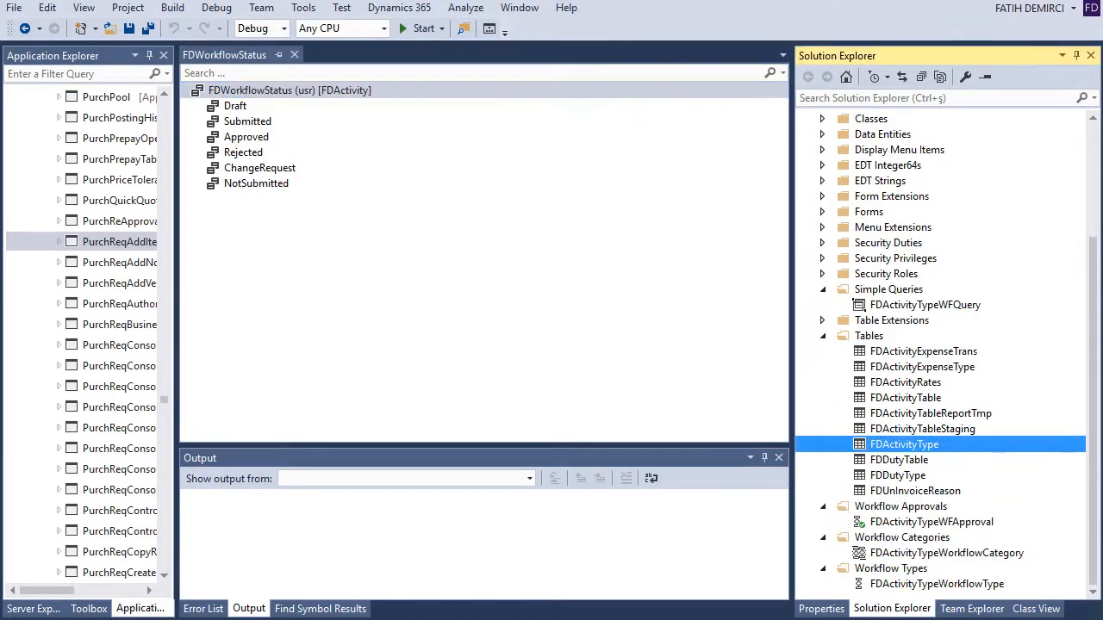
{"action": "double_click", "coordinate": [903, 444]}
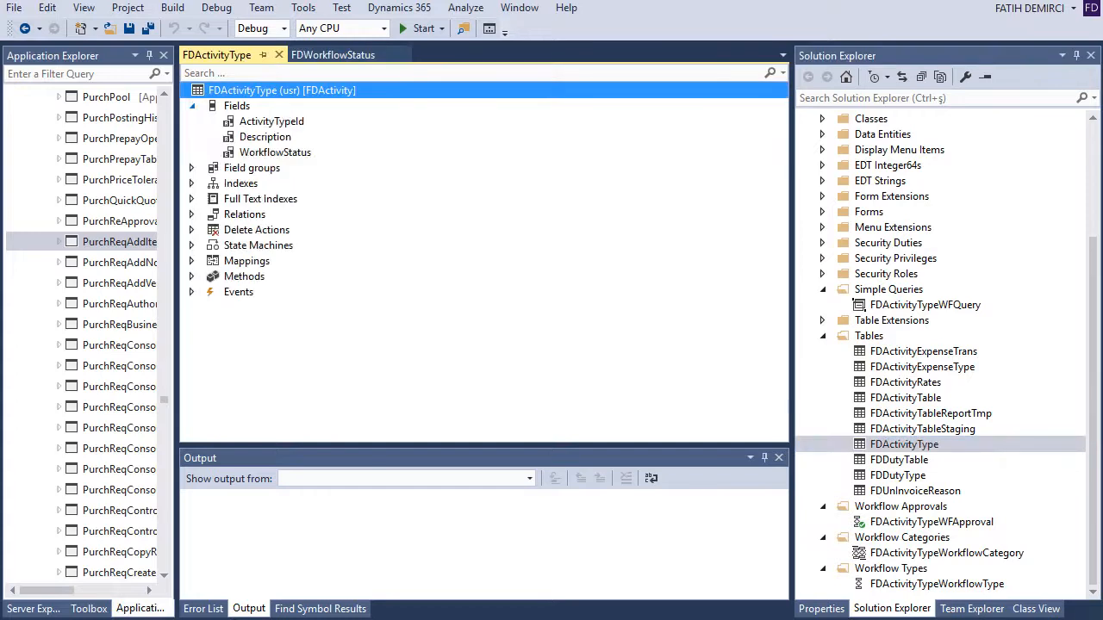
Step: Inspect the WorkflowStatus field's properties and select the canSubmitToWorkflow and updateWorkflowStatus methods
{"action": "left_click", "coordinate": [276, 151]}
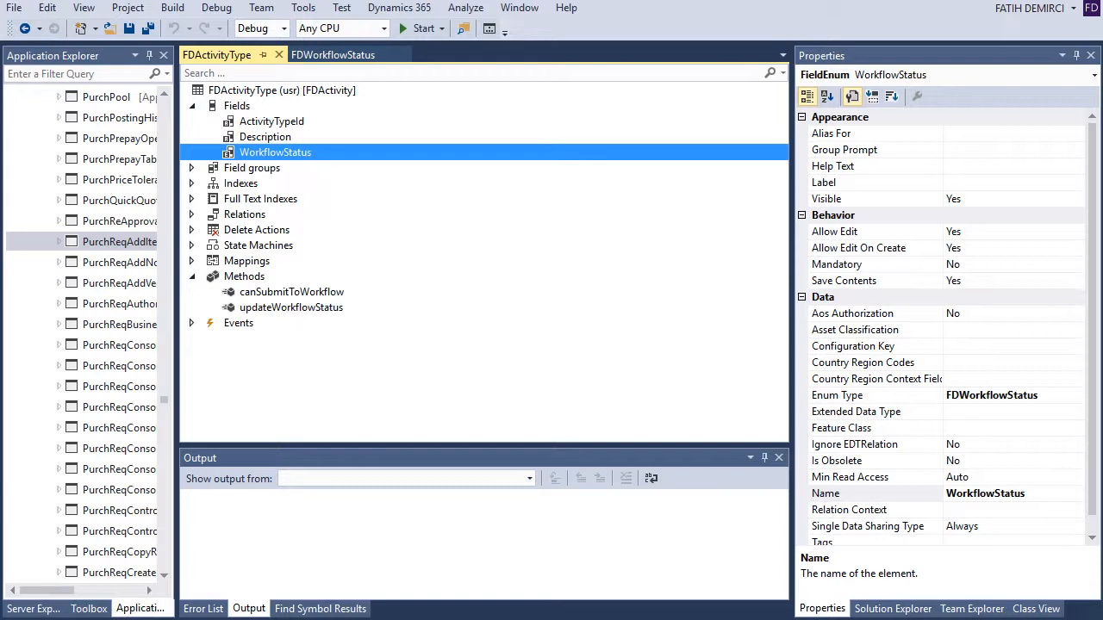
{"action": "left_click", "coordinate": [291, 291]}
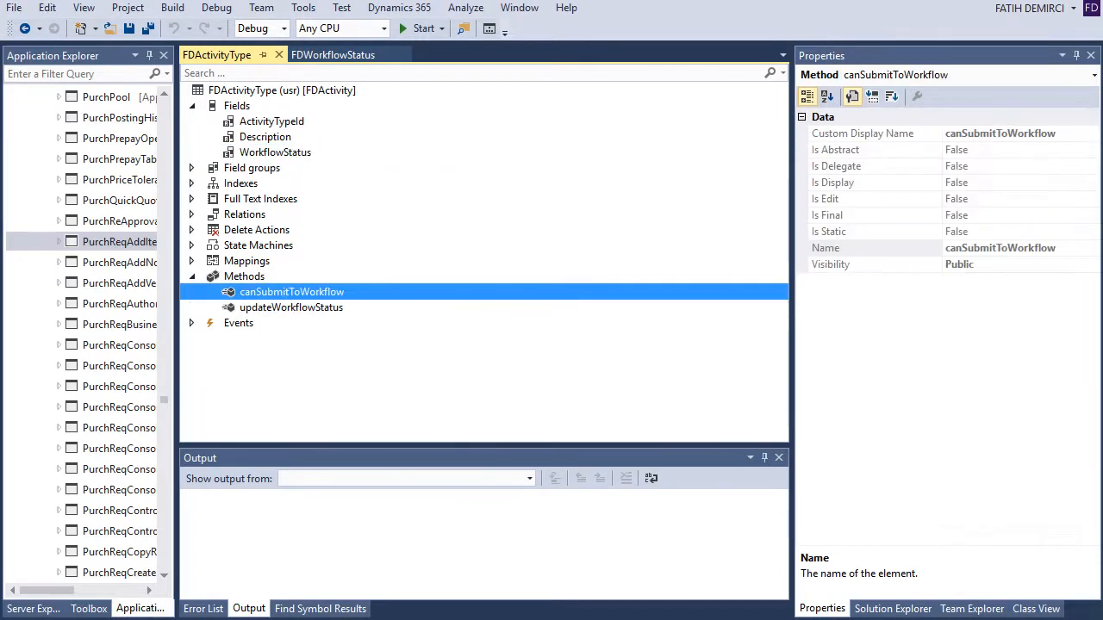
{"action": "left_click", "coordinate": [290, 306]}
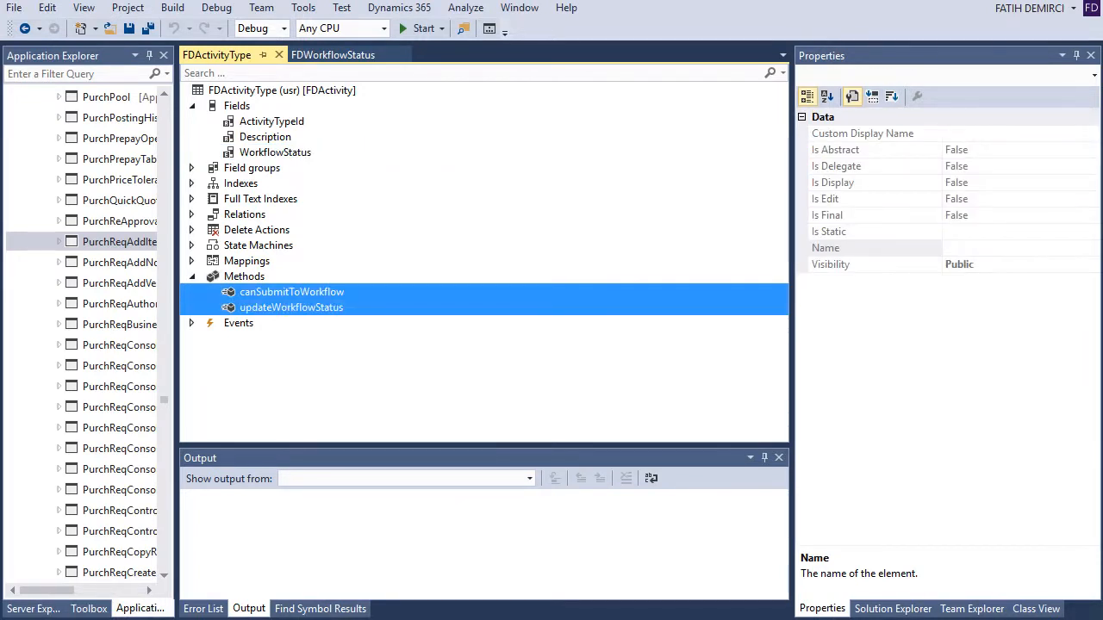
Step: In updateWorkflowStatus, add an if(activityType) check after ttsbegin around the record update
{"action": "double_click", "coordinate": [291, 291]}
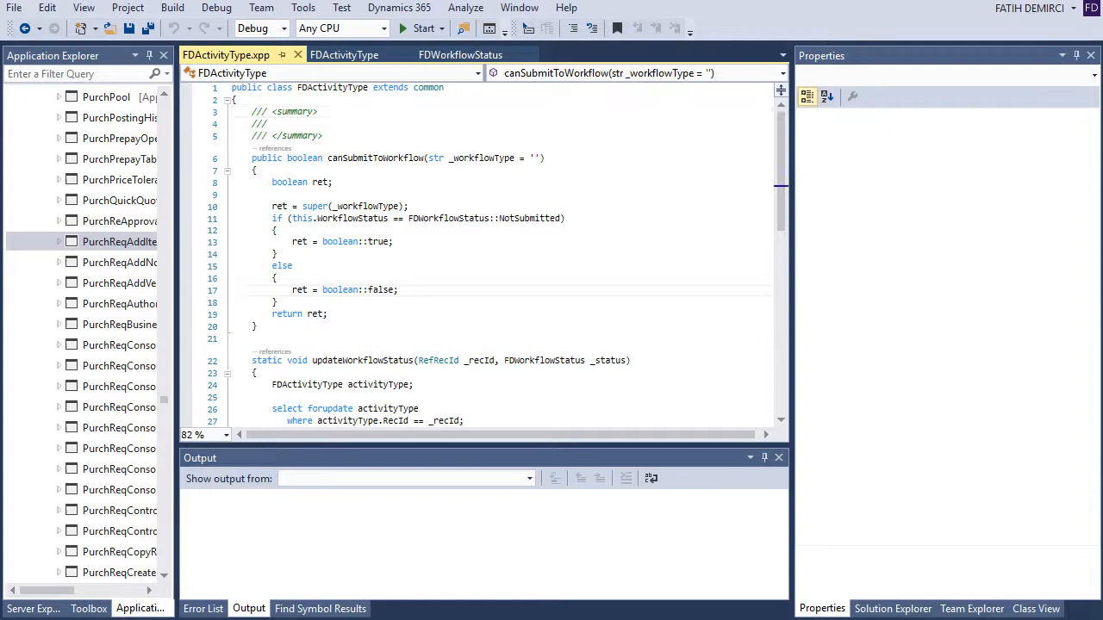
{"action": "scroll", "scroll_direction": "down", "scroll_amount": 3}
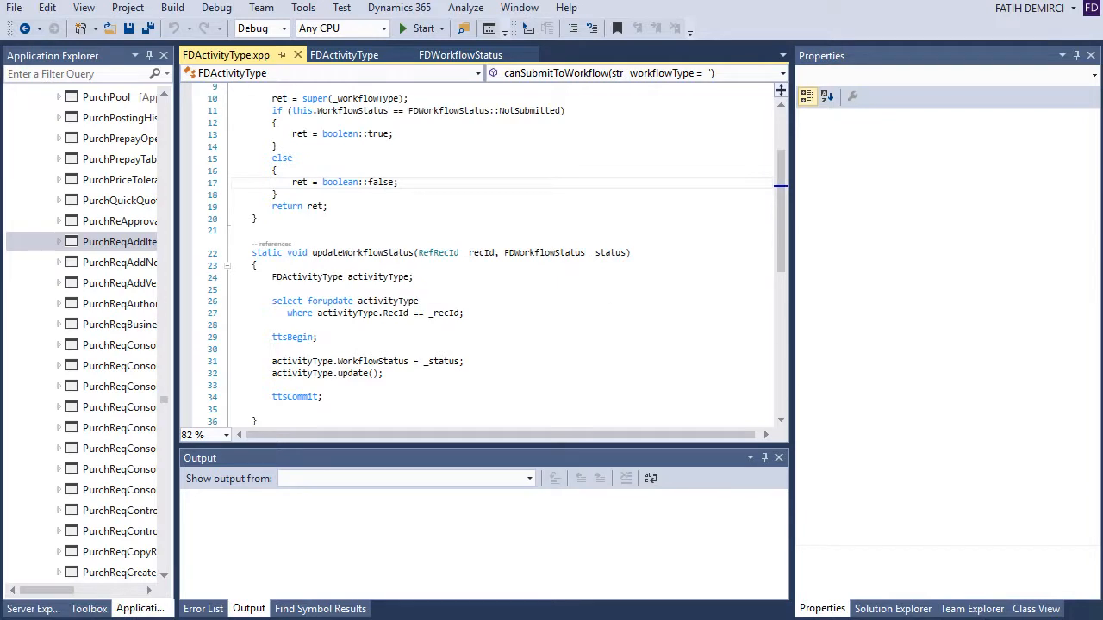
{"action": "left_click", "coordinate": [382, 182]}
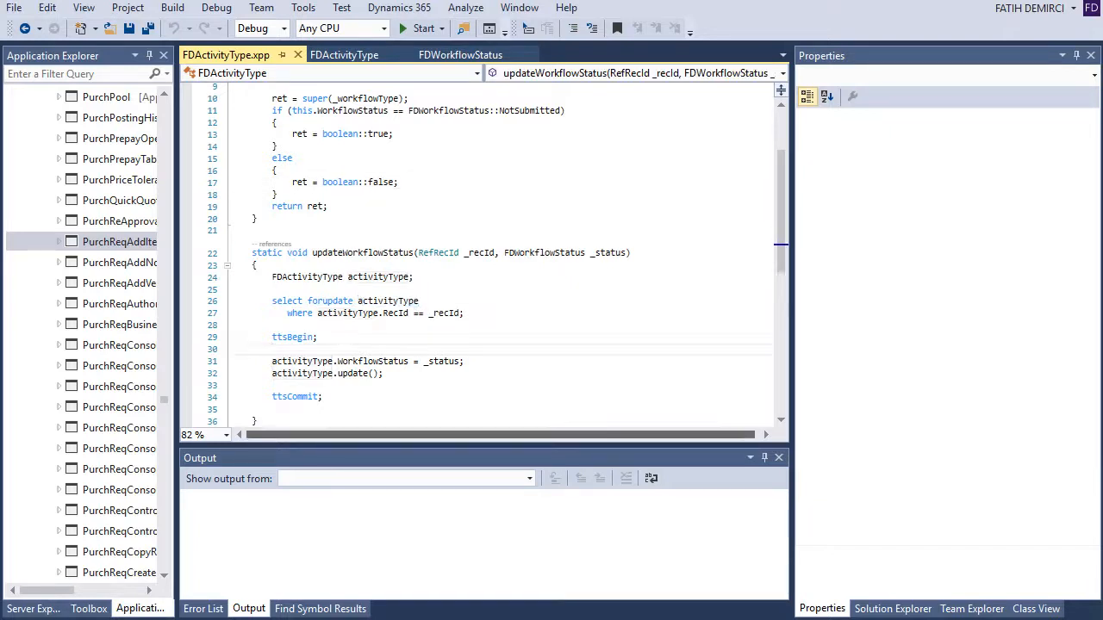
{"action": "type", "text": "if()"}
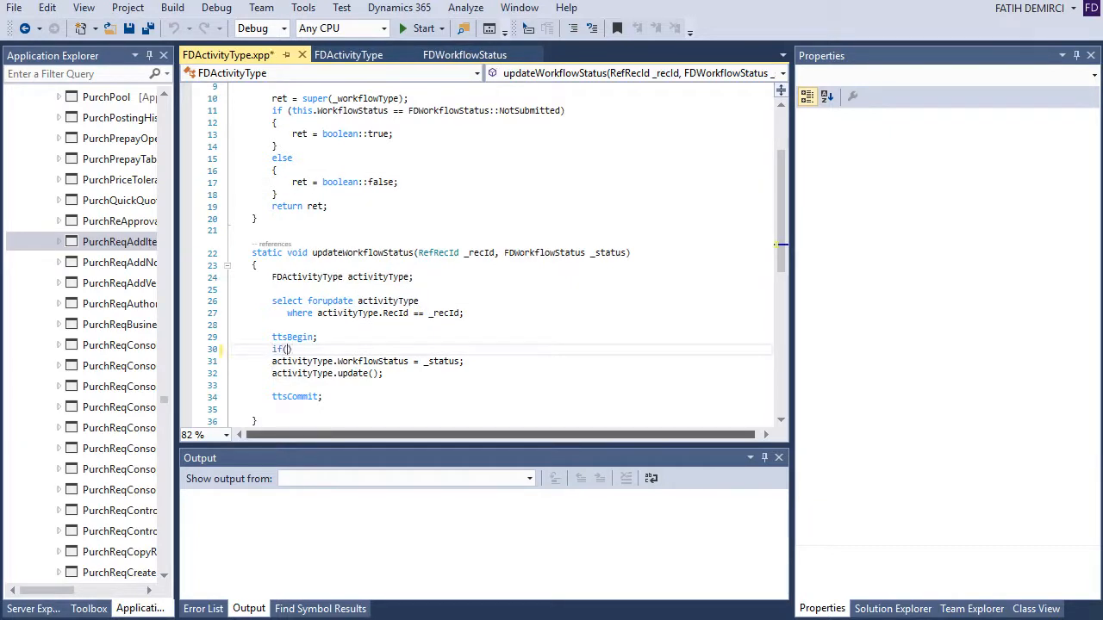
{"action": "type", "text": "activityType"}
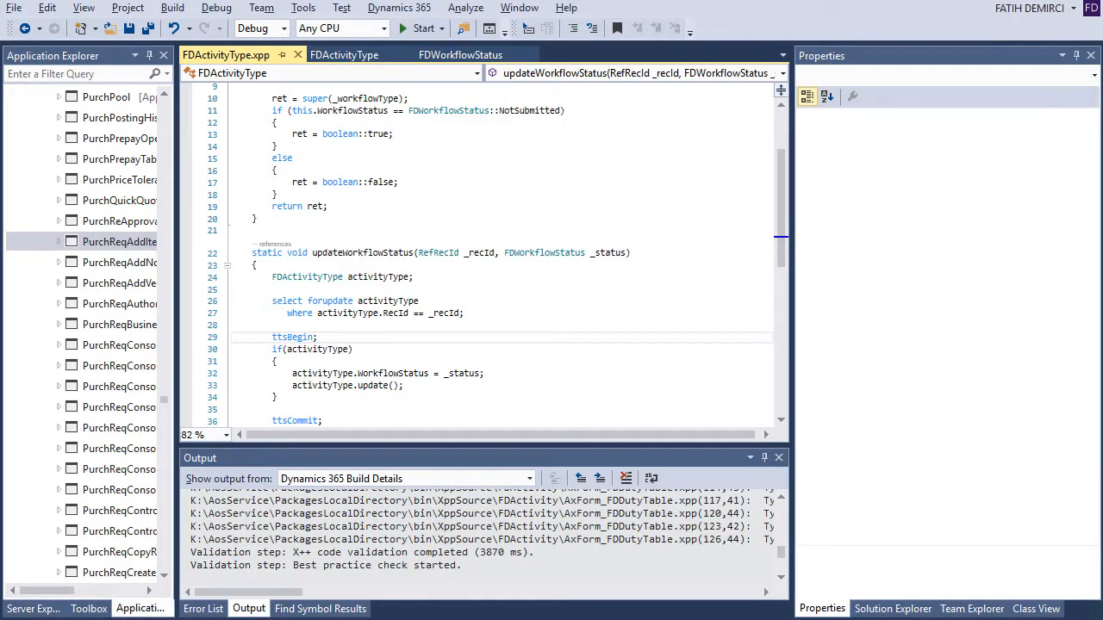
Step: Return to the project tree and open the FDActivityTypeWFQuery query
{"action": "left_click", "coordinate": [893, 609]}
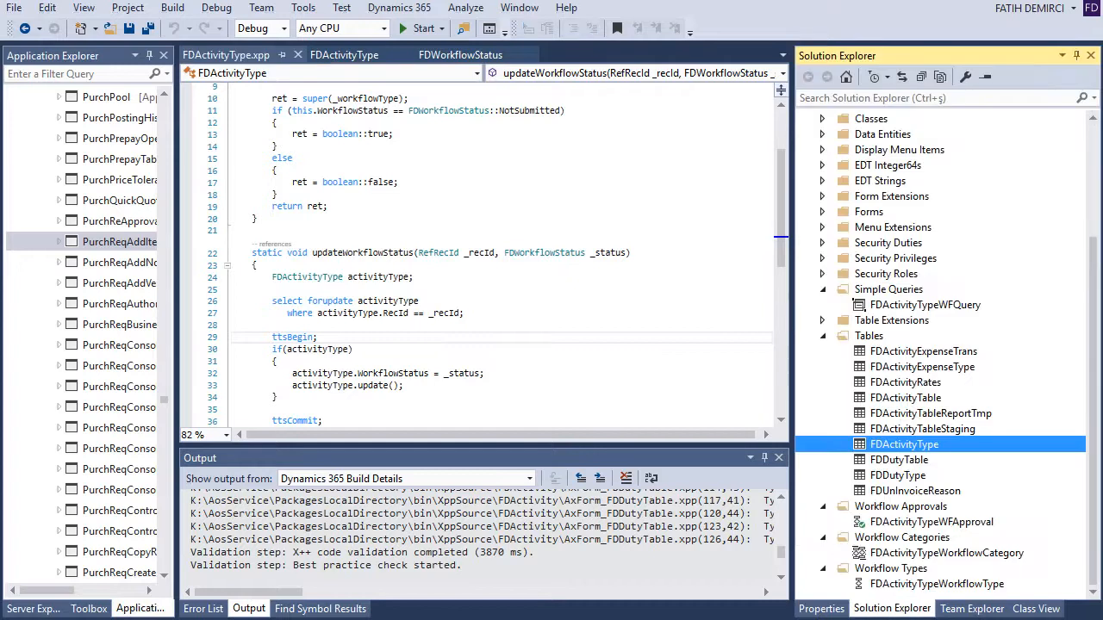
{"action": "left_click", "coordinate": [869, 489]}
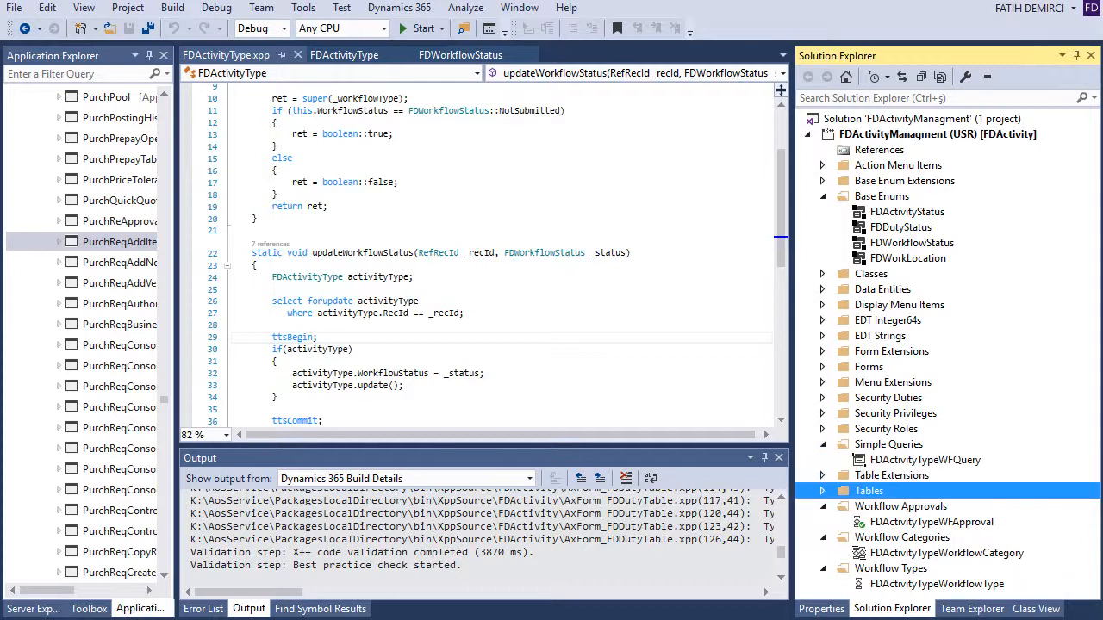
{"action": "double_click", "coordinate": [924, 458]}
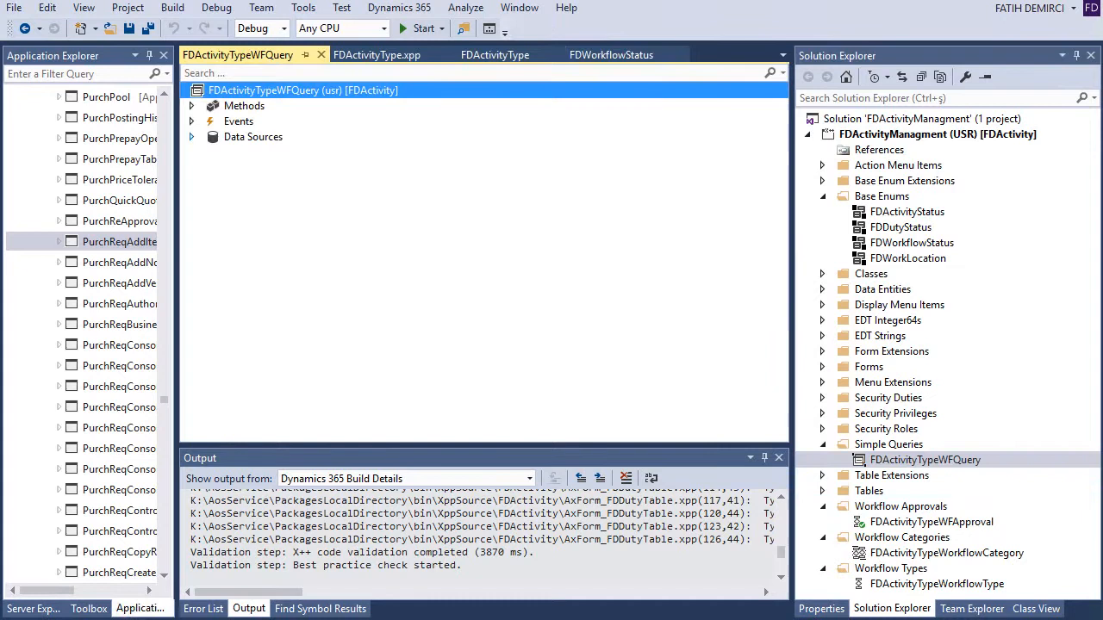
Step: Expand the query's FDActivityType data source down to its fields, then go back to the project items
{"action": "left_click", "coordinate": [192, 138]}
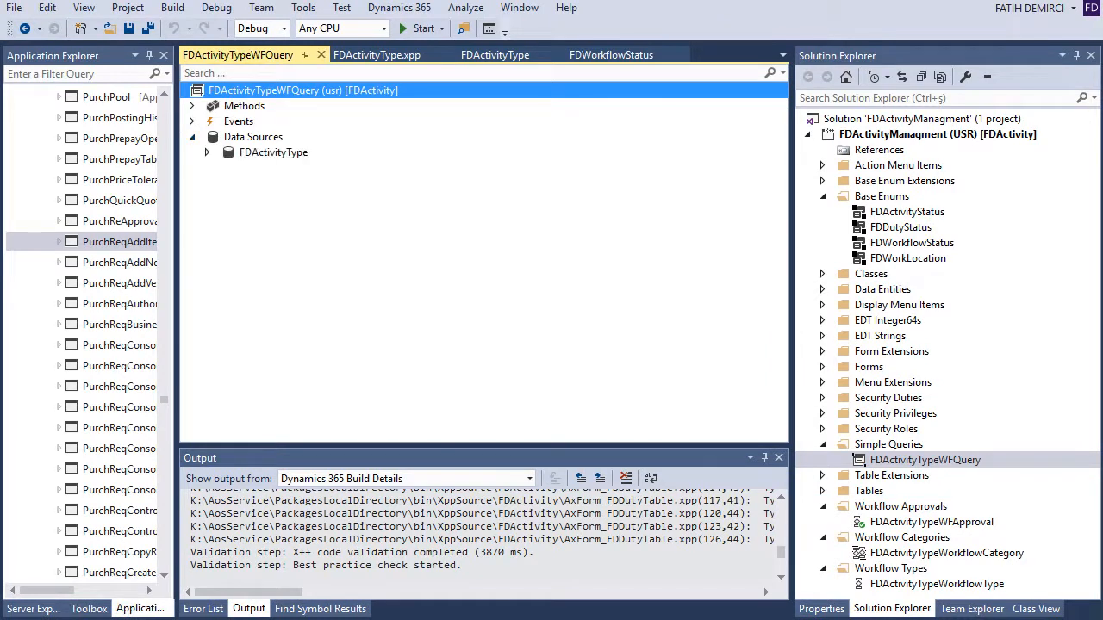
{"action": "left_click", "coordinate": [272, 151]}
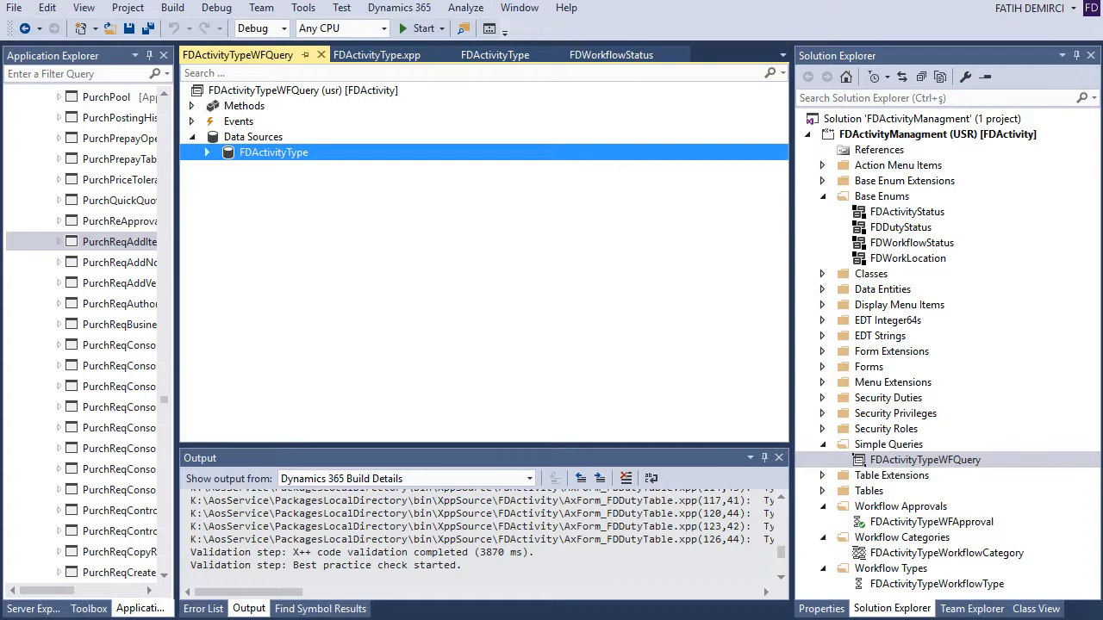
{"action": "left_click", "coordinate": [206, 151]}
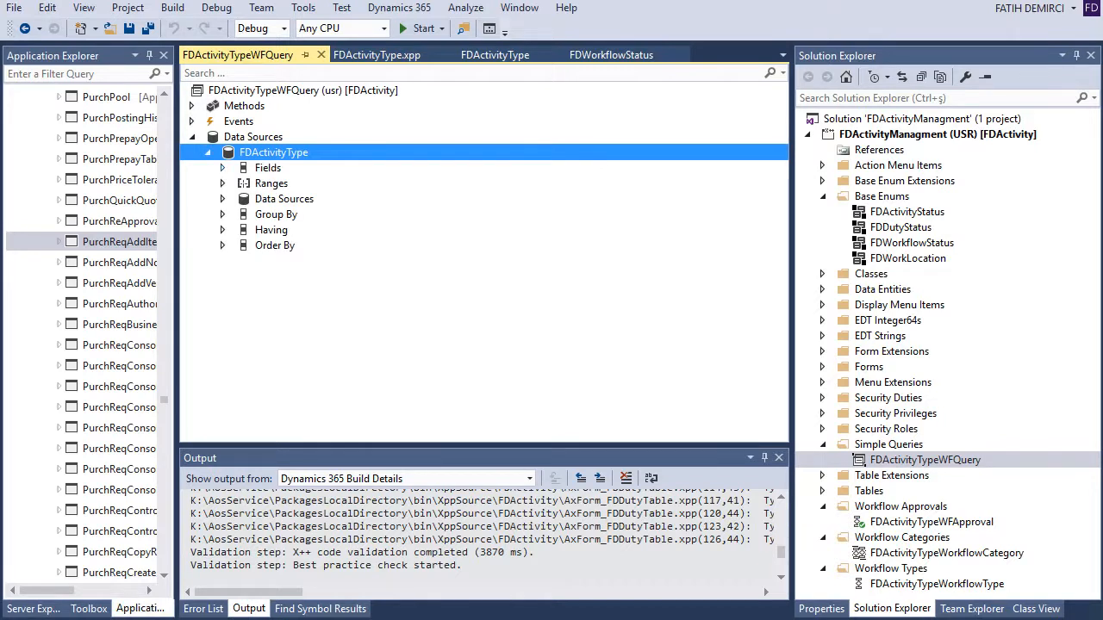
{"action": "left_click", "coordinate": [222, 167]}
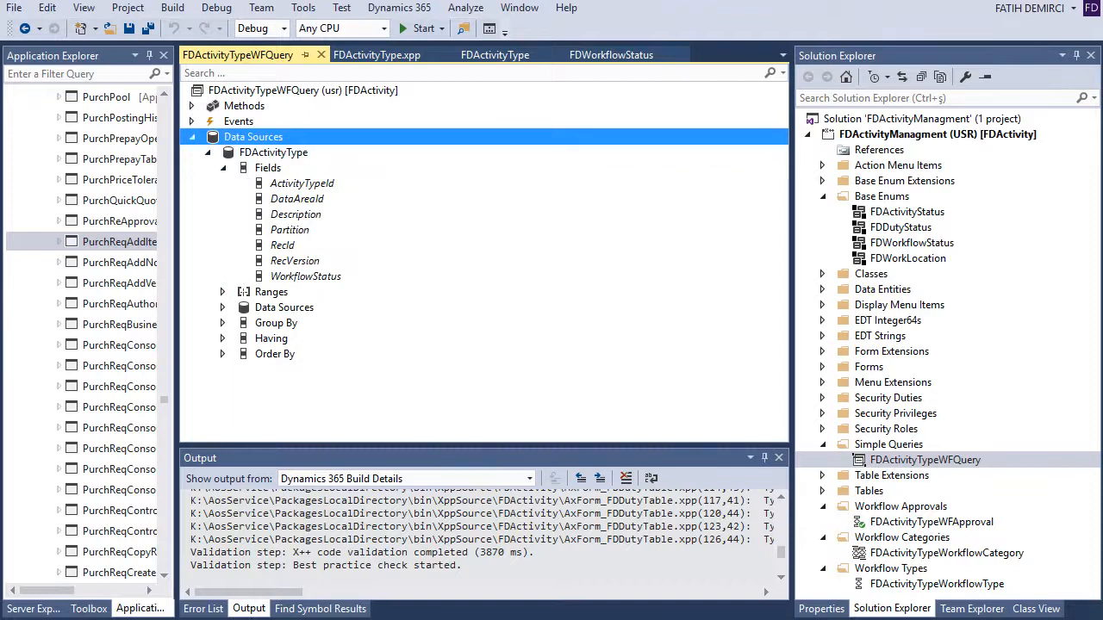
{"action": "left_click", "coordinate": [273, 151]}
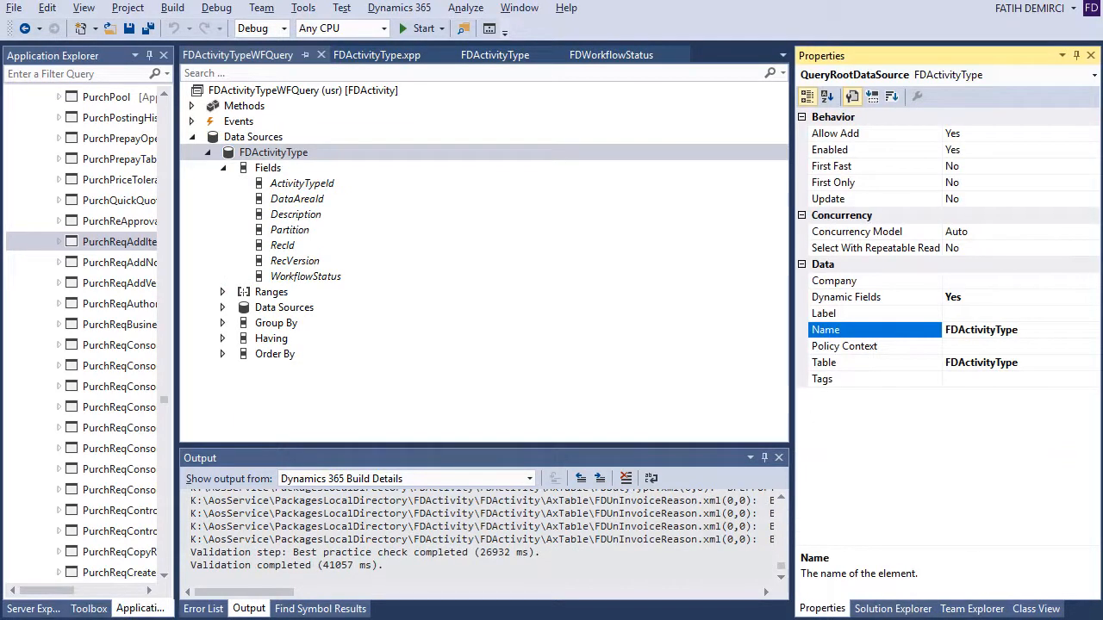
{"action": "left_click", "coordinate": [274, 152]}
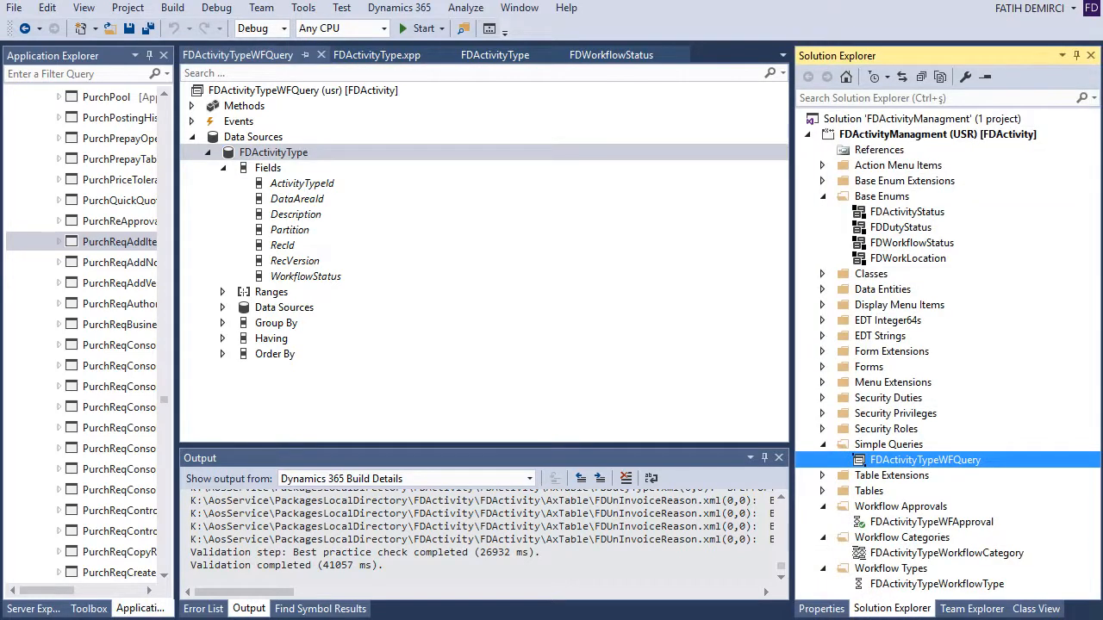
Step: Browse the Business Process and Workflow item templates from Add New Item without adding anything
{"action": "right_click", "coordinate": [879, 135]}
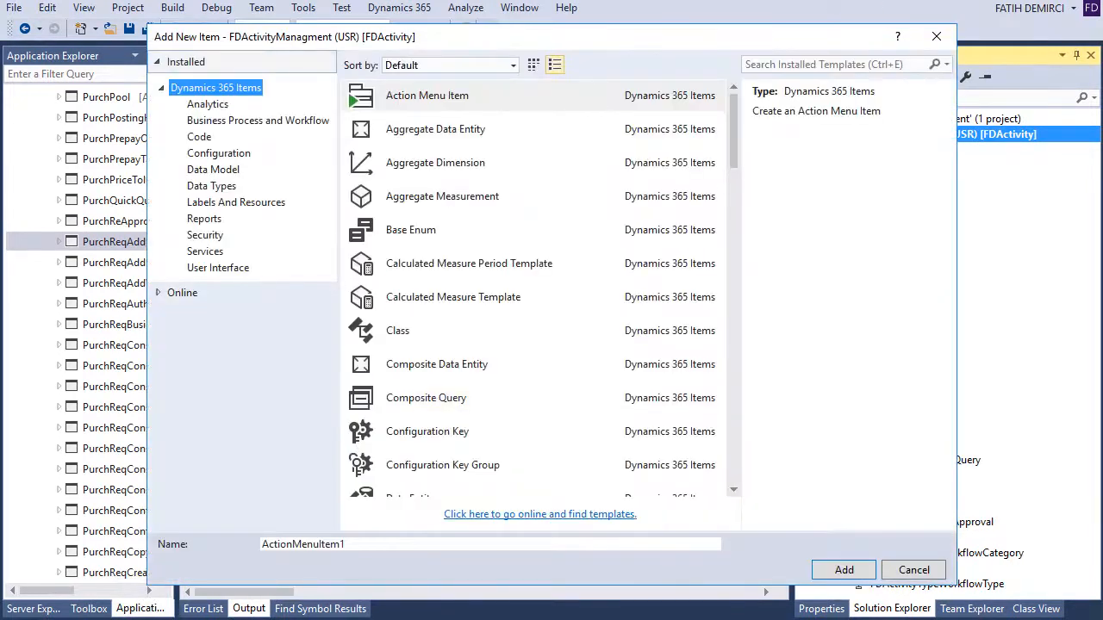
{"action": "left_click", "coordinate": [257, 121]}
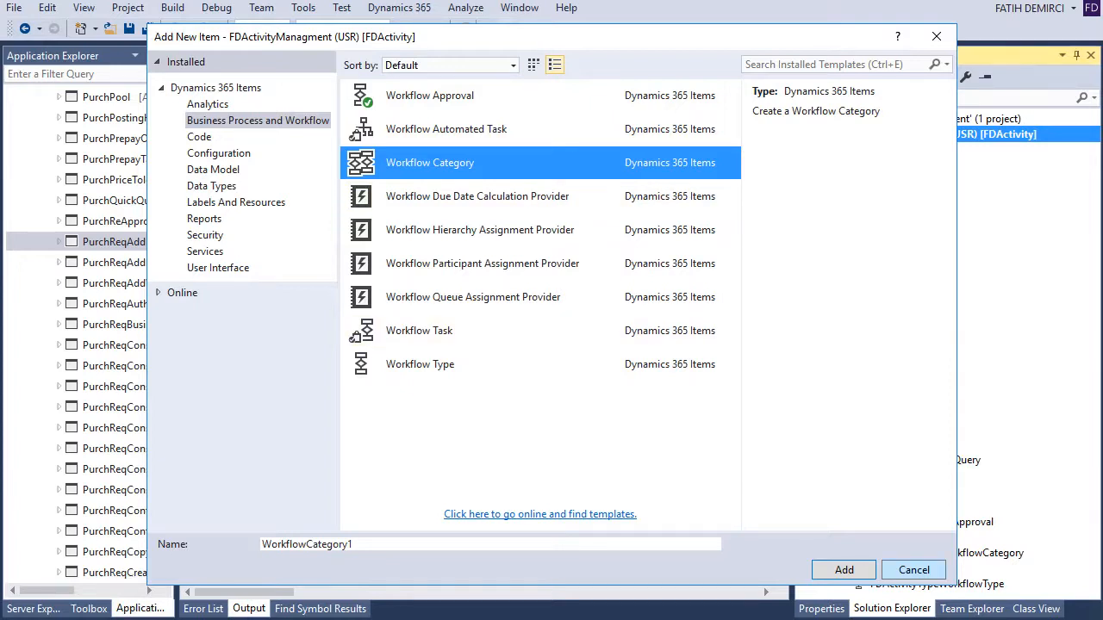
{"action": "left_click", "coordinate": [844, 568]}
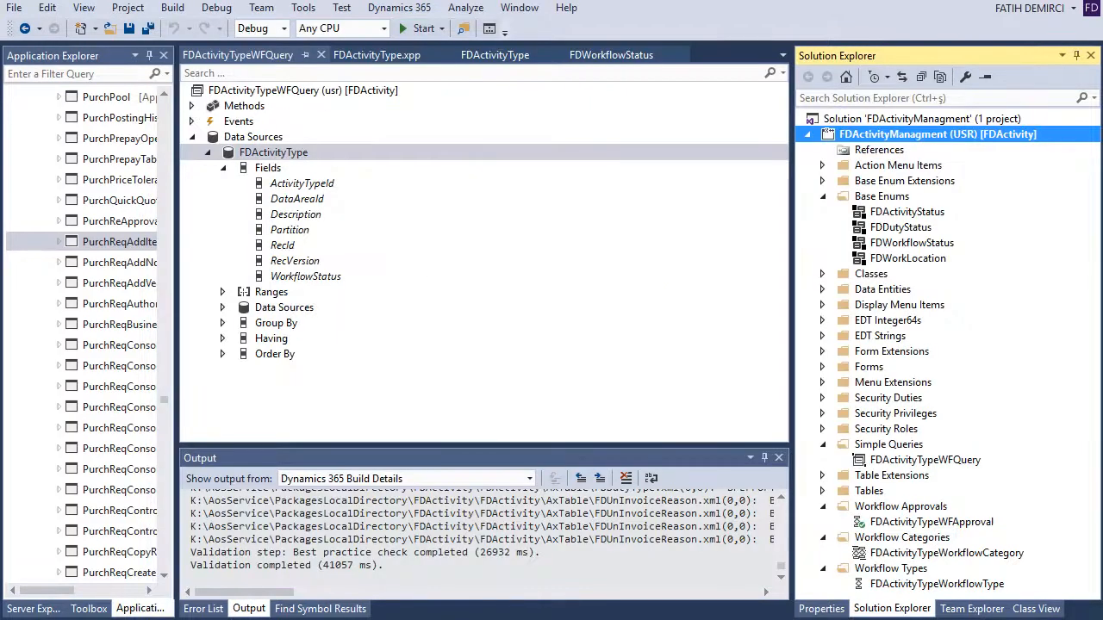
Step: Open FDActivityTypeWorkflowCategory and show its settings: label Aktivity Managment, module AccountsReceivable
{"action": "double_click", "coordinate": [946, 552]}
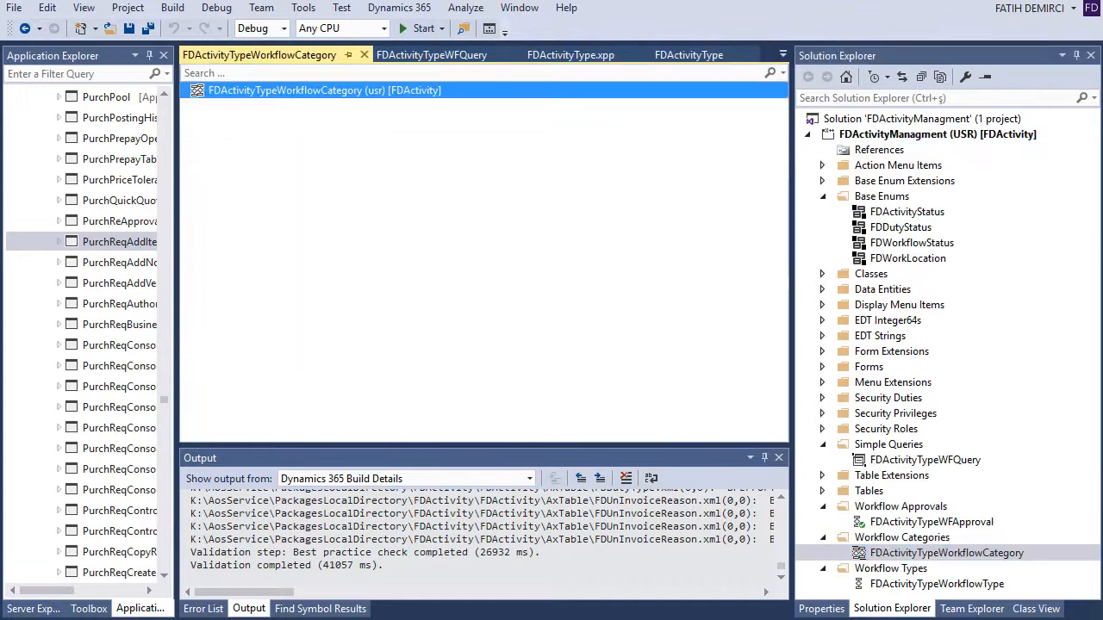
{"action": "left_click", "coordinate": [946, 551]}
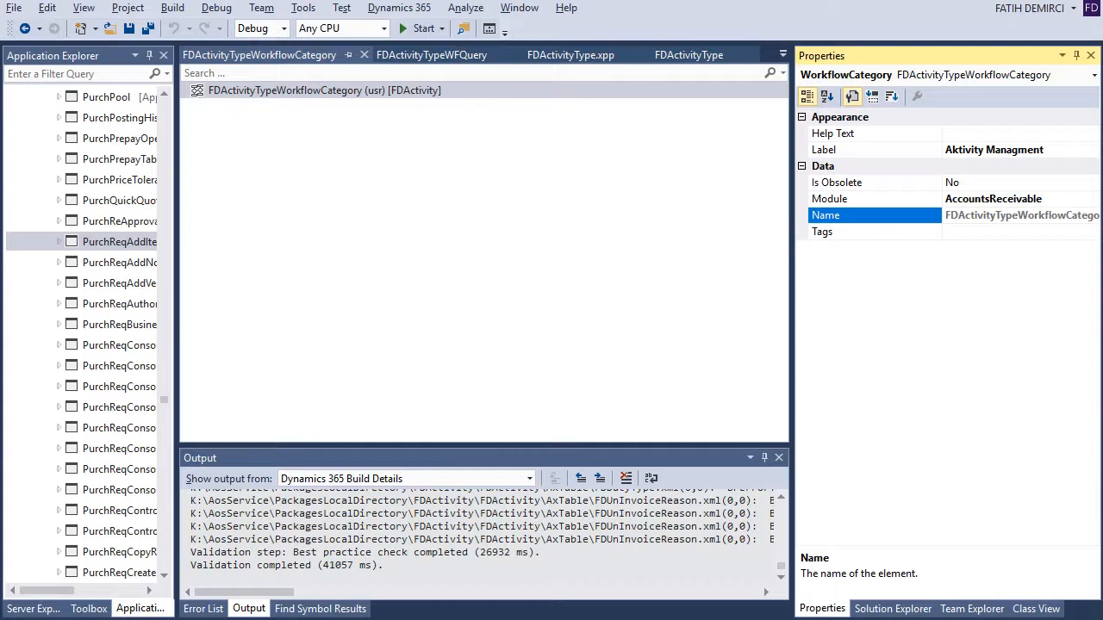
Step: Add a new Workflow Type item from the Business Process and Workflow templates
{"action": "left_click", "coordinate": [892, 608]}
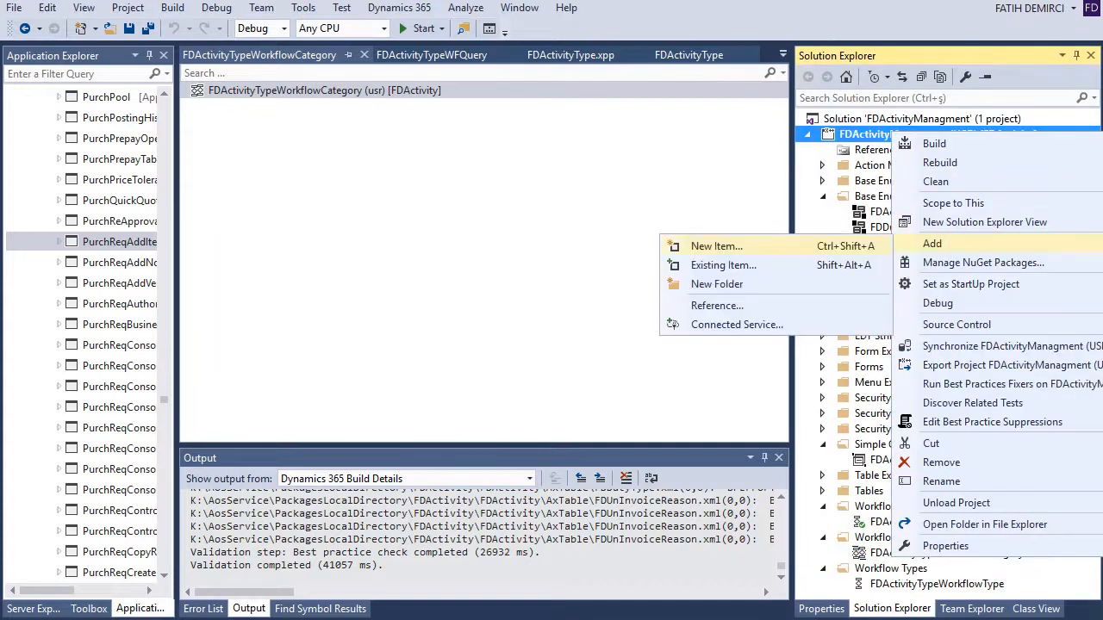
{"action": "left_click", "coordinate": [717, 244]}
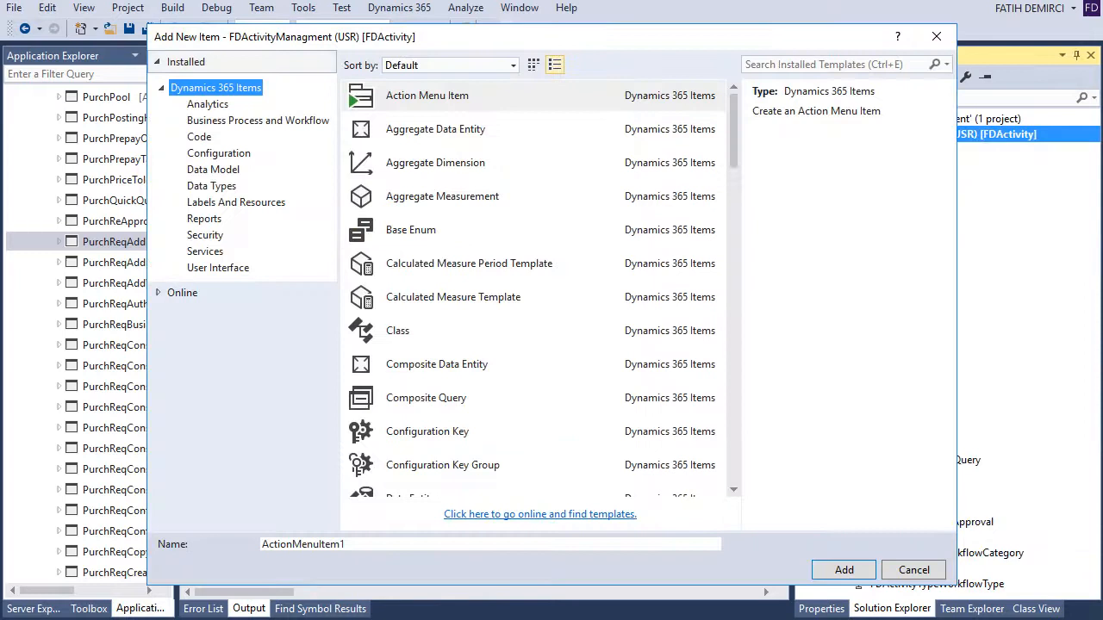
{"action": "left_click", "coordinate": [257, 121]}
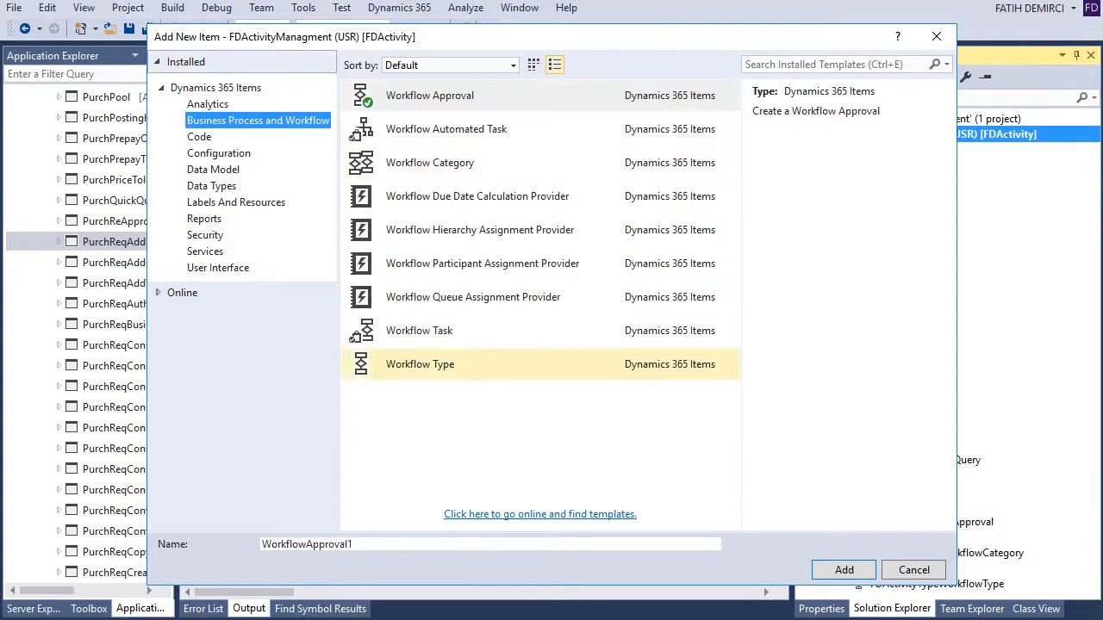
{"action": "left_click", "coordinate": [420, 364]}
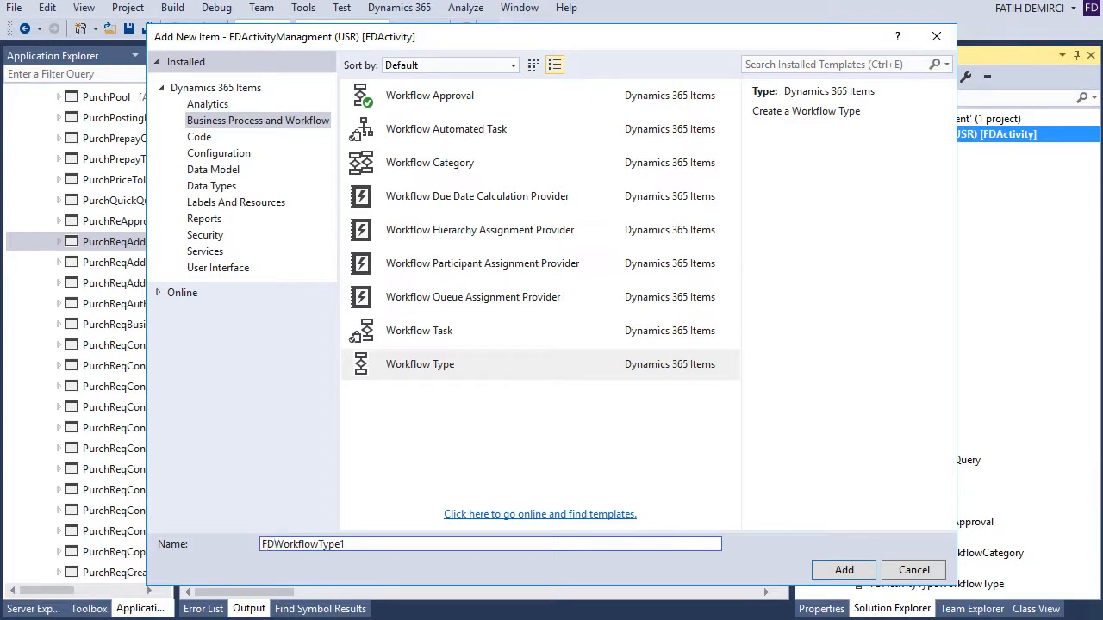
{"action": "left_click", "coordinate": [842, 568]}
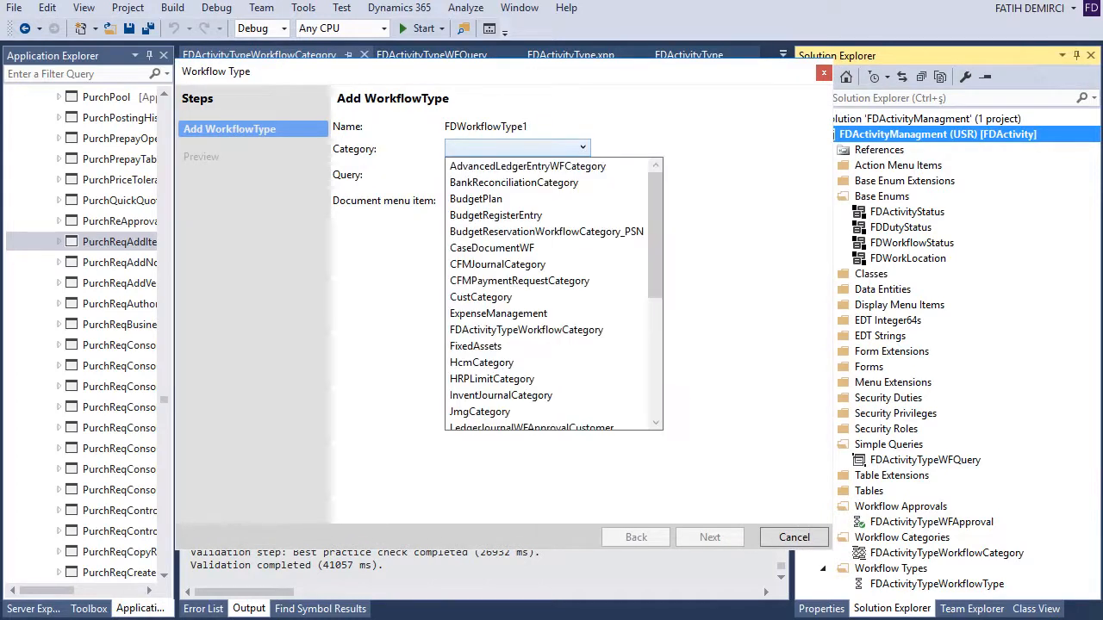
Step: In the wizard set category FDActivityTypeWorkflowCategory and query FDActivityTypeWFQuery
{"action": "left_click", "coordinate": [526, 329]}
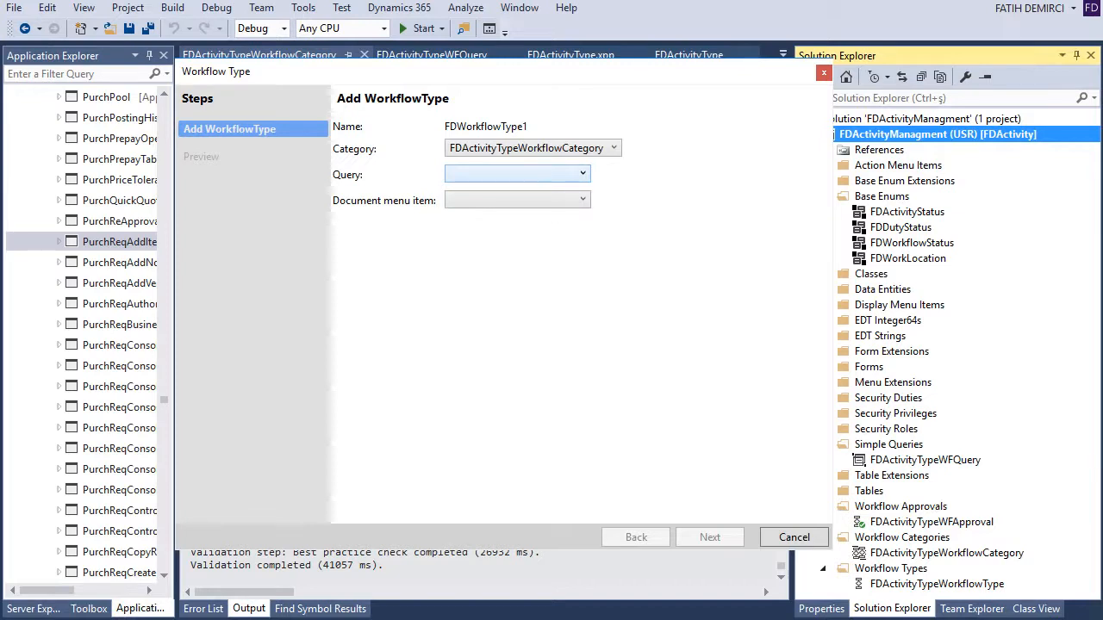
{"action": "left_click", "coordinate": [583, 172]}
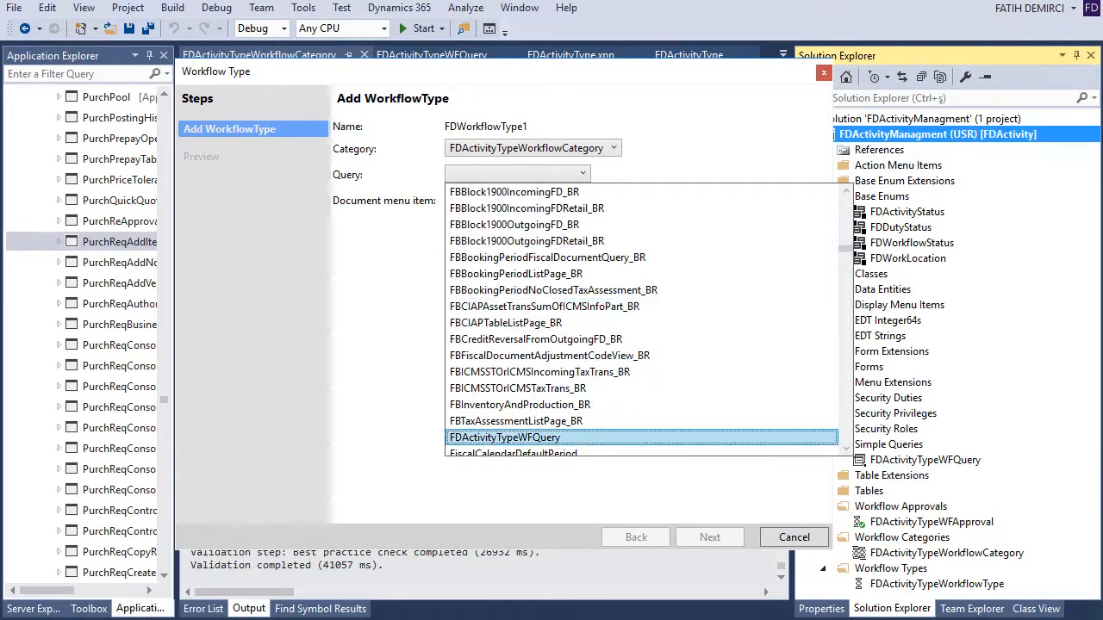
{"action": "left_click", "coordinate": [503, 438]}
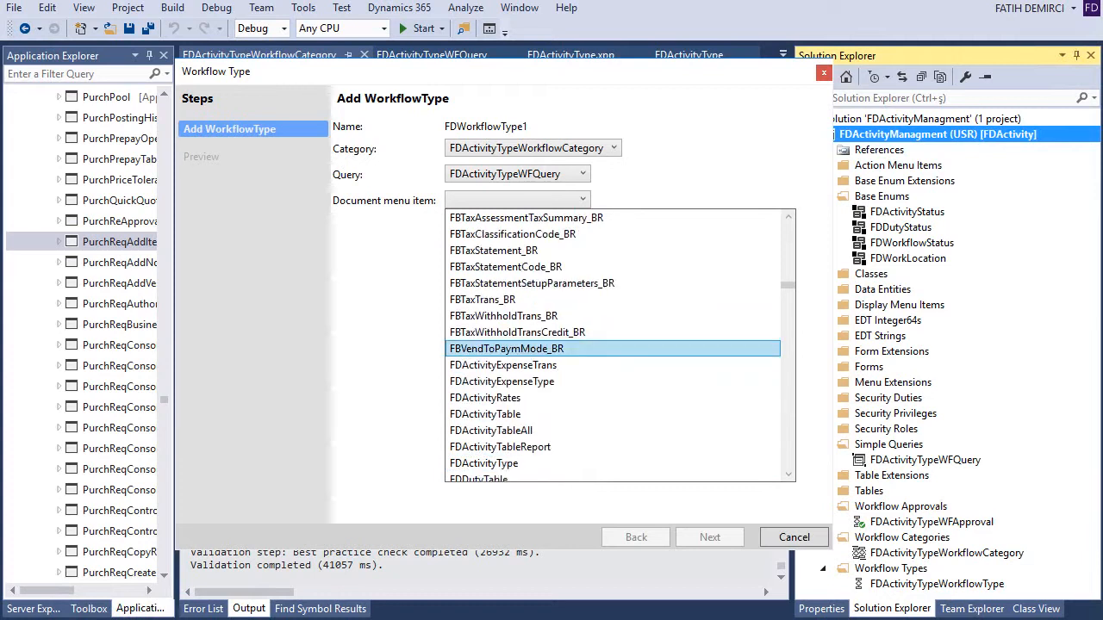
{"action": "scroll", "scroll_direction": "down", "scroll_amount": 3}
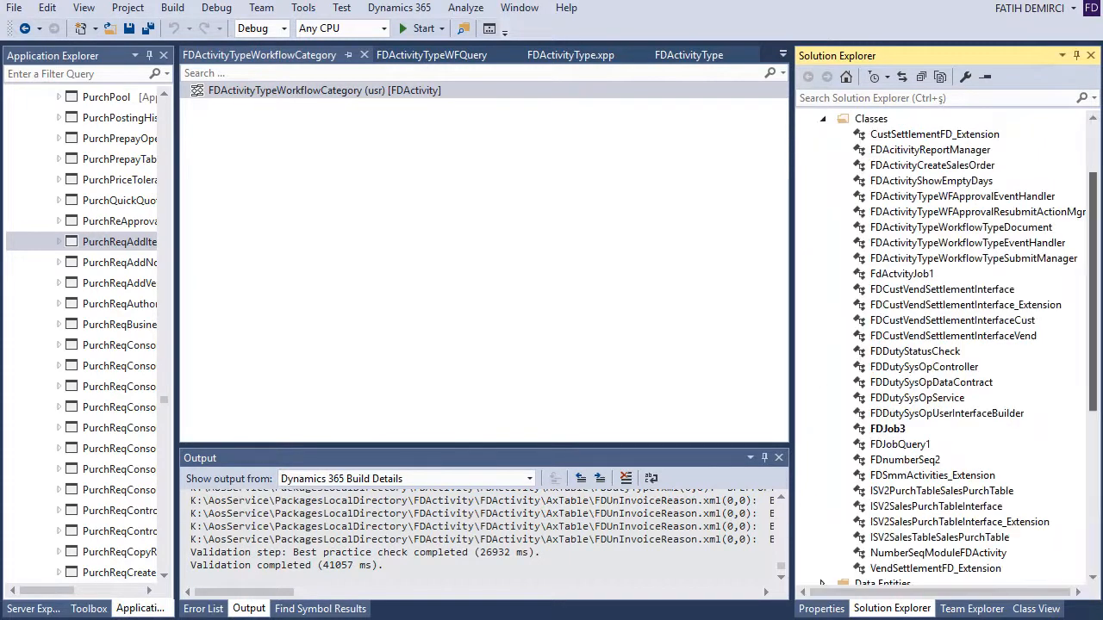
Step: Select the three generated workflow type classes and open FDActivityTypeWorkflowTypeEventHandler's code
{"action": "left_click", "coordinate": [959, 228]}
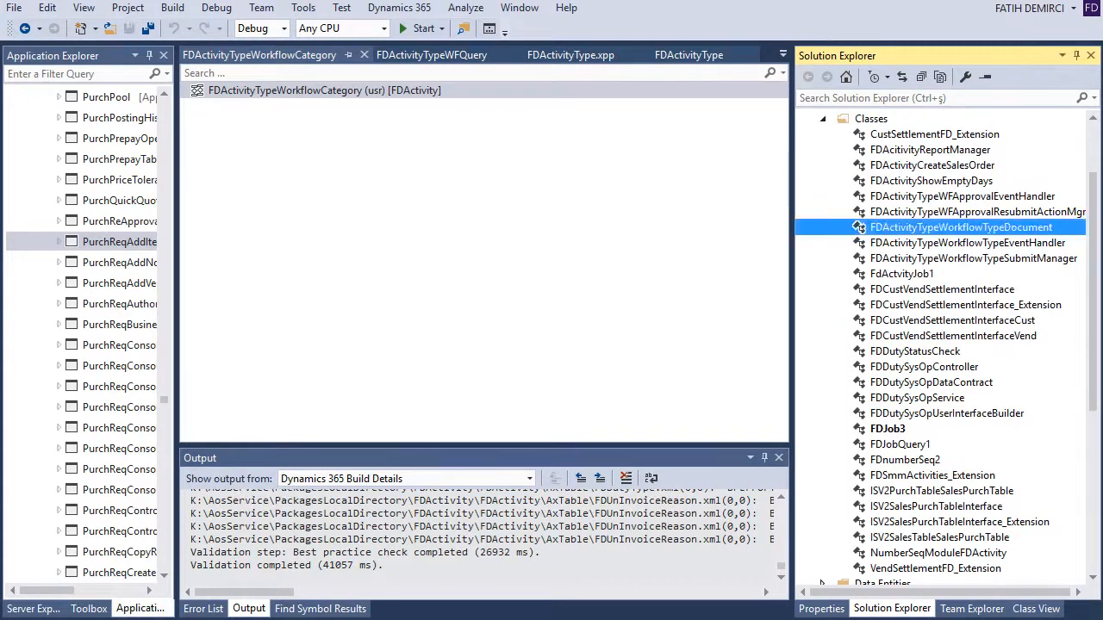
{"action": "left_click", "coordinate": [973, 258]}
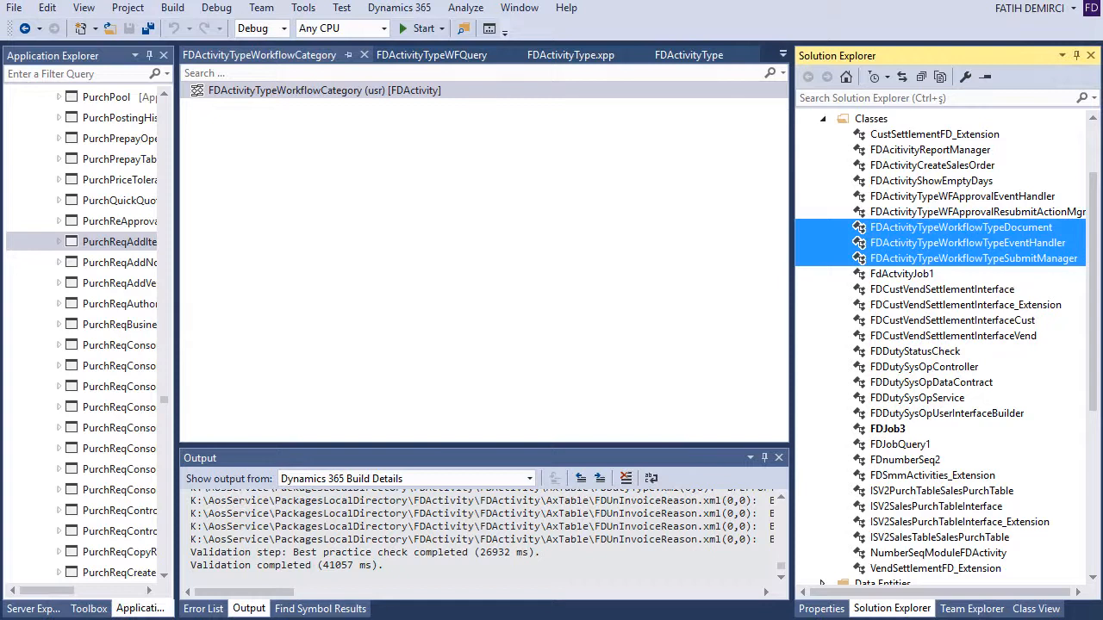
{"action": "double_click", "coordinate": [968, 241]}
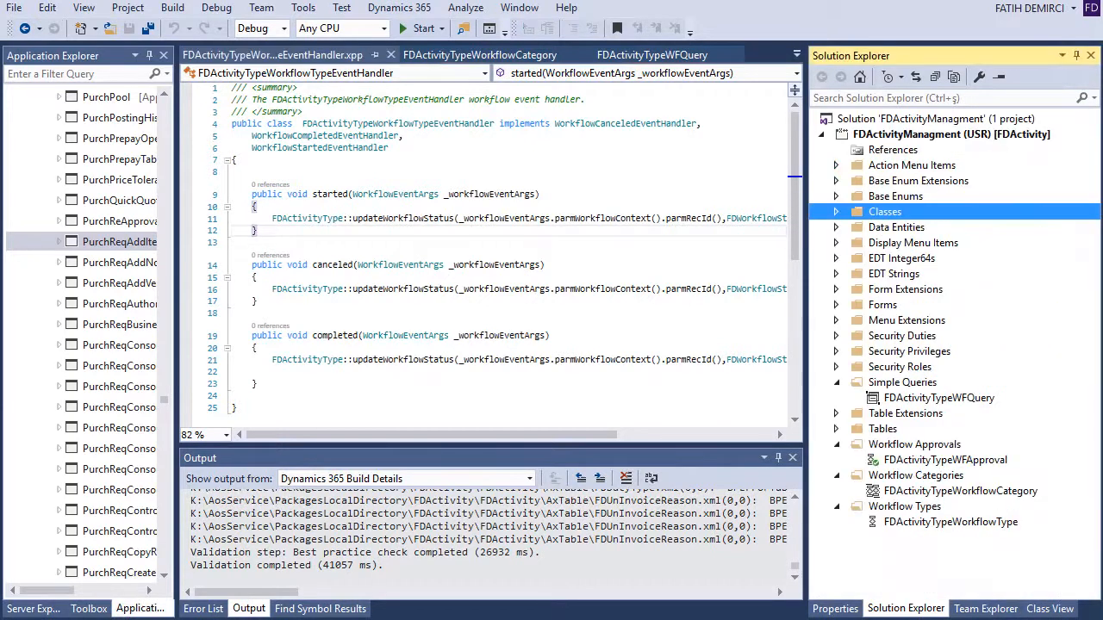
Step: Open the FDActivityType form design and check Workflow Enabled Yes with data source FDActivityType
{"action": "left_click", "coordinate": [833, 303]}
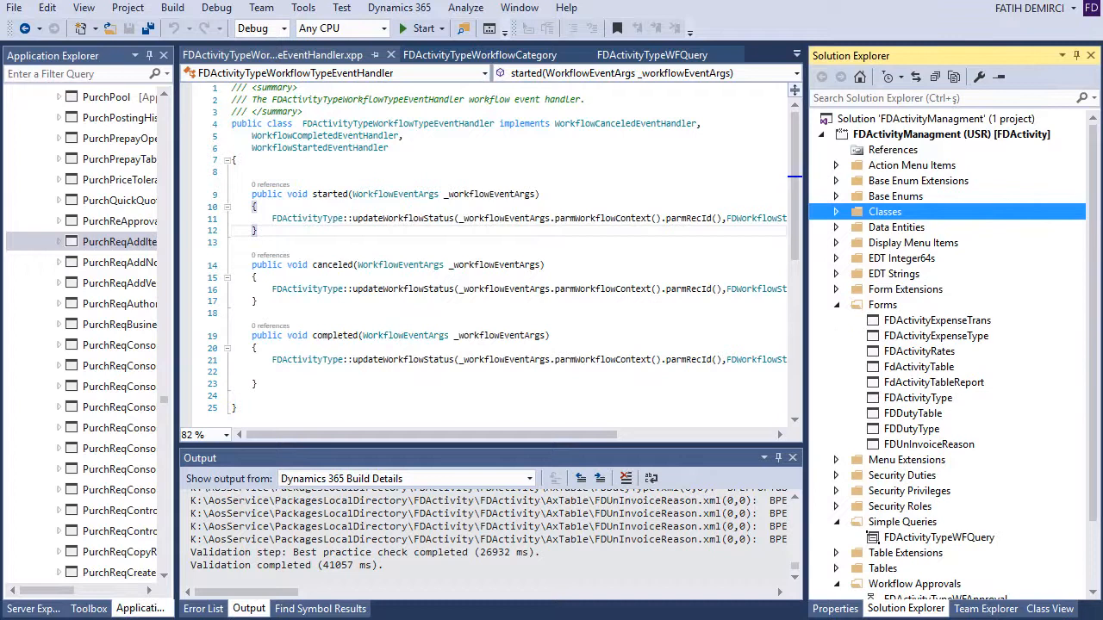
{"action": "double_click", "coordinate": [917, 396]}
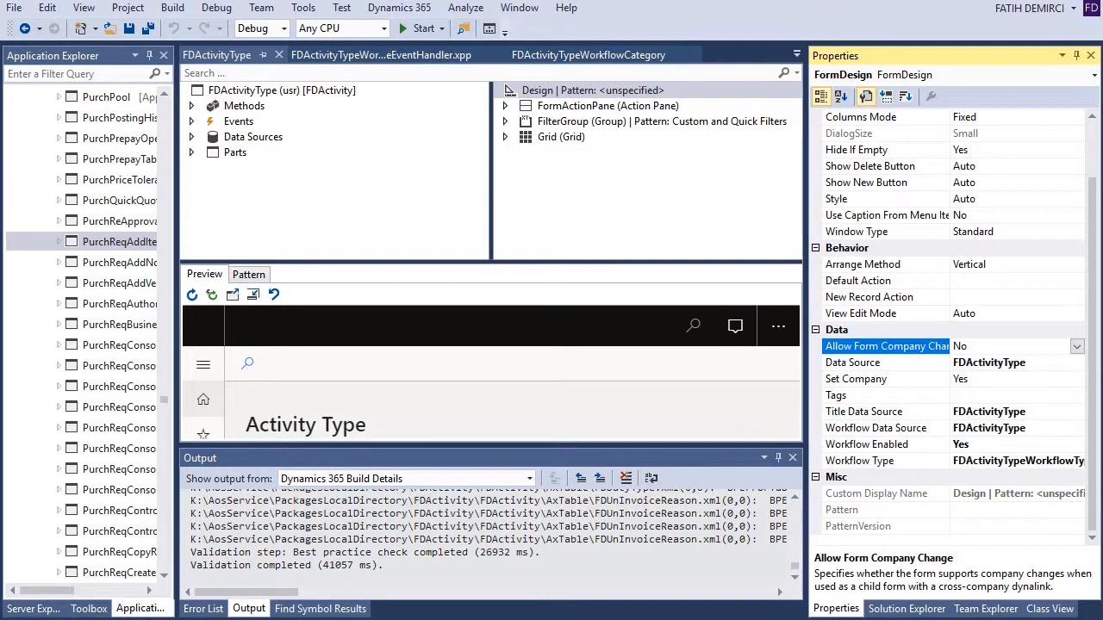
{"action": "left_click", "coordinate": [1016, 460]}
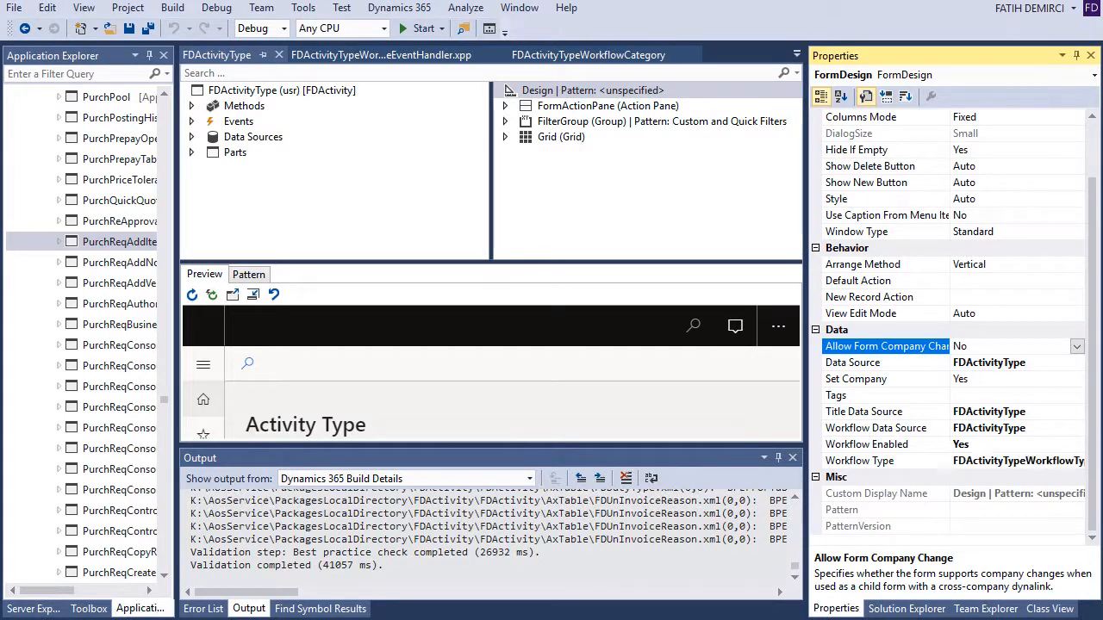
{"action": "left_click", "coordinate": [906, 608]}
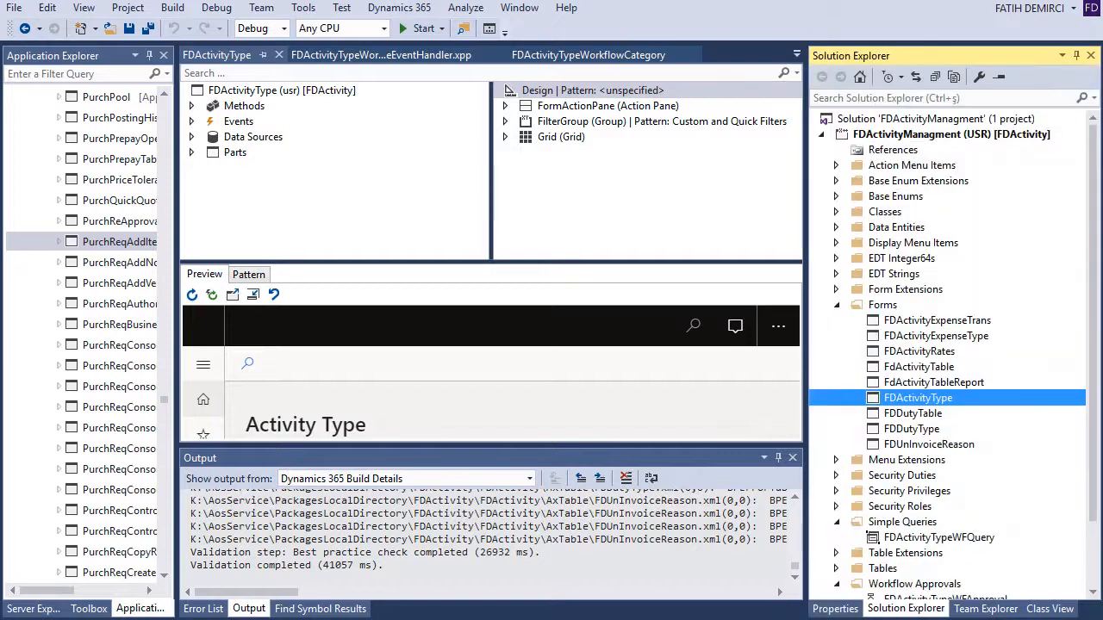
Step: Add a new Workflow Approval item to the project
{"action": "right_click", "coordinate": [948, 134]}
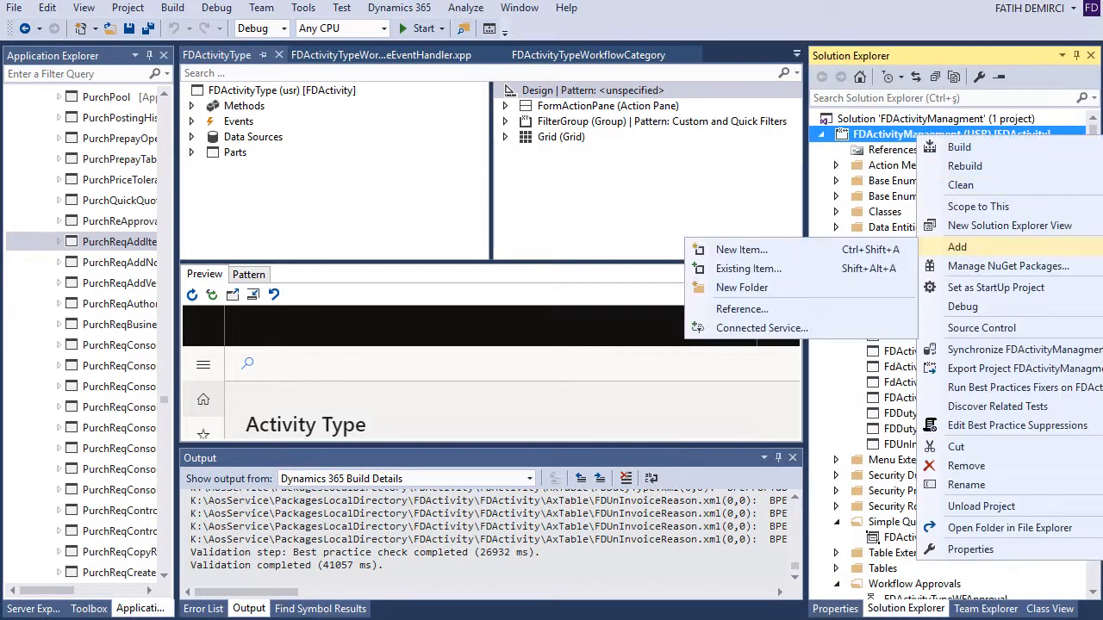
{"action": "left_click", "coordinate": [741, 249]}
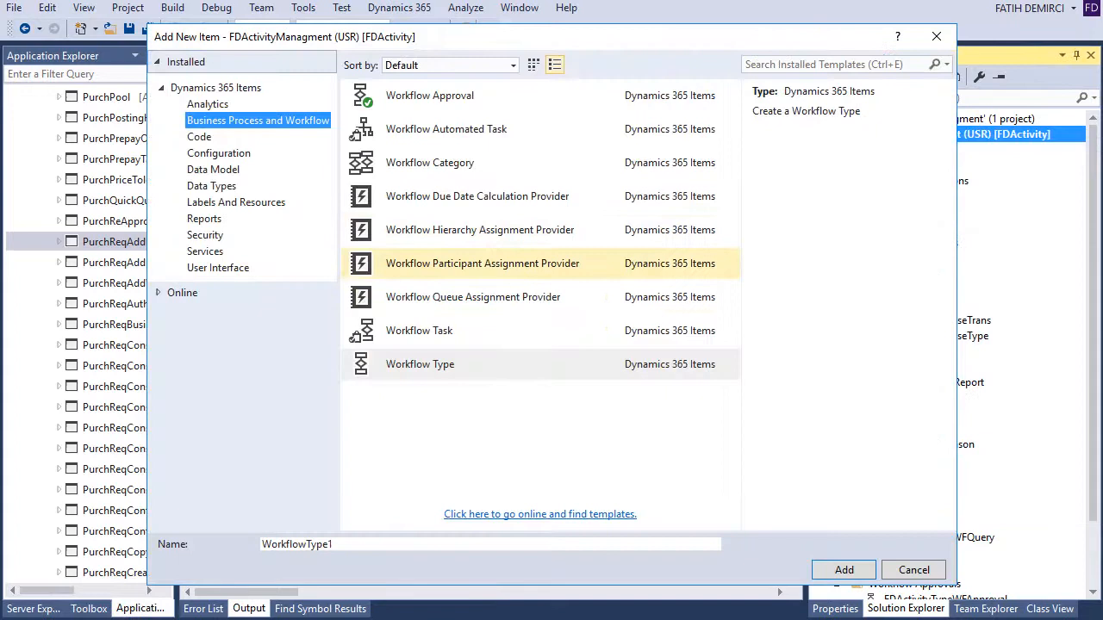
{"action": "left_click", "coordinate": [429, 95]}
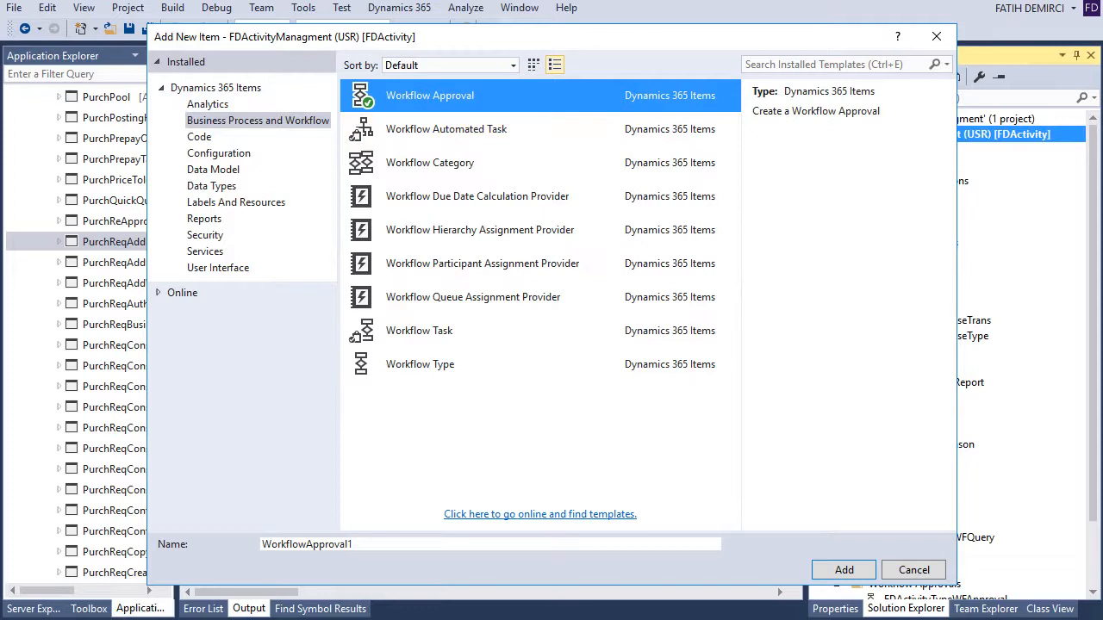
{"action": "left_click", "coordinate": [844, 569]}
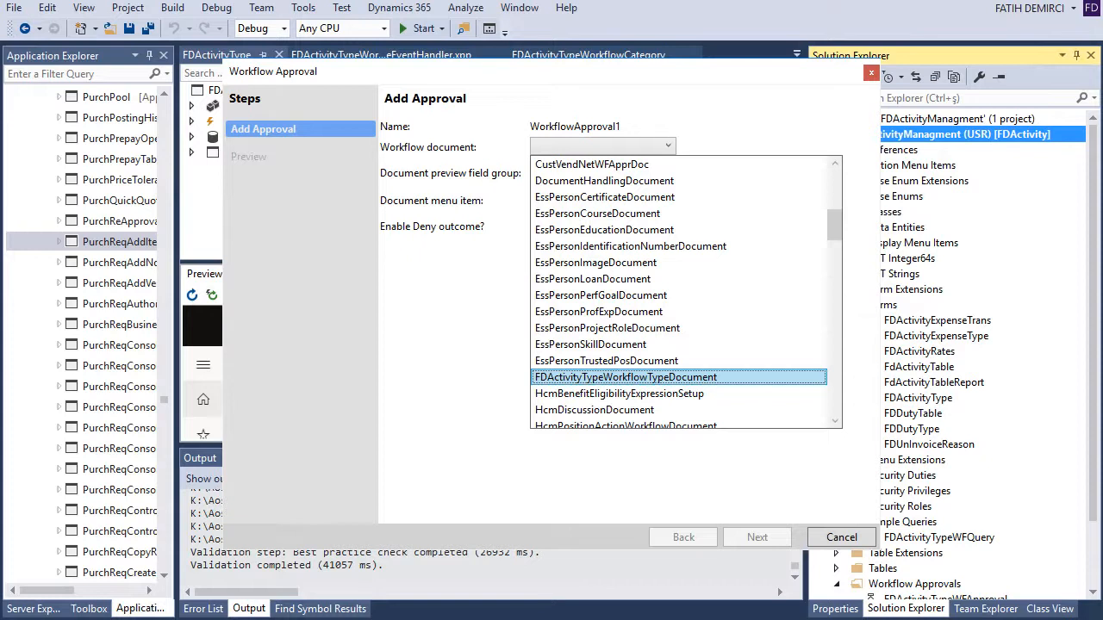
Step: Set the workflow document to FDActivityTypeWorkflowTypeDocument and preview field group WF
{"action": "left_click", "coordinate": [627, 377]}
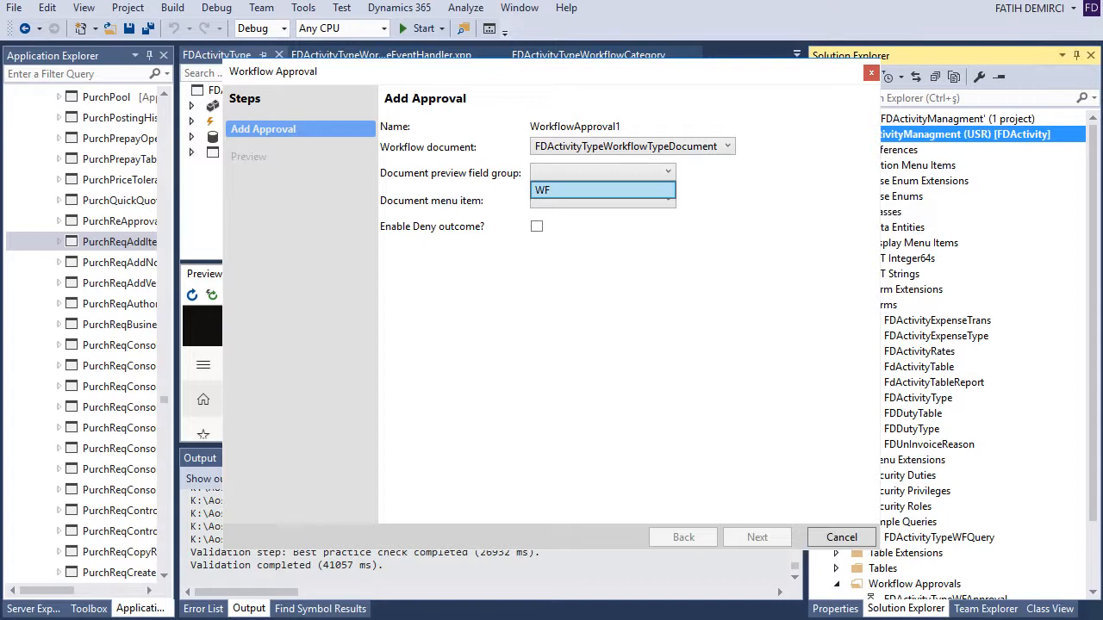
{"action": "left_click", "coordinate": [543, 188]}
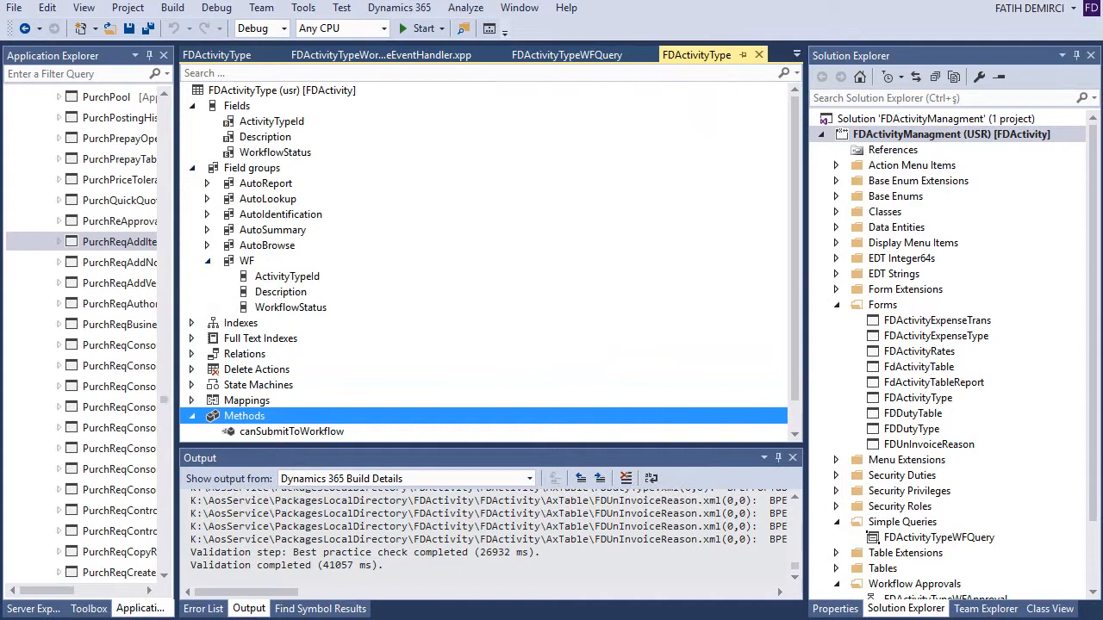
Step: Expand the project's Classes folder to show FDActivityTypeWFApprovalEventHandler
{"action": "left_click", "coordinate": [248, 260]}
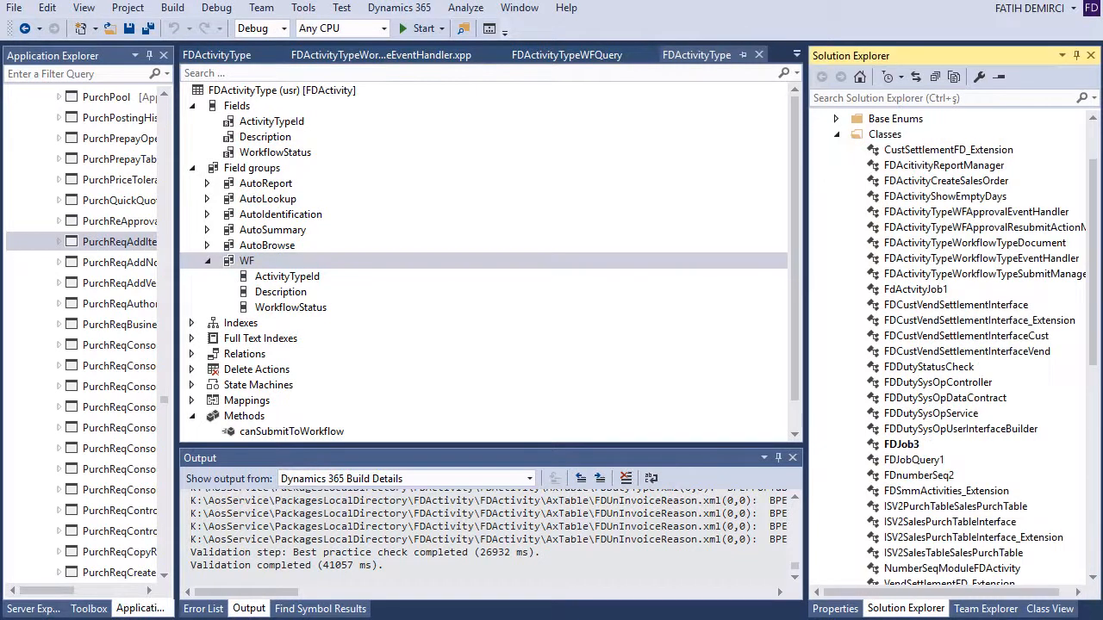
Step: Review the FDActivityTypeWFApprovalEventHandler and FDActivityTypeWorkflowTypeSubmitManager code, including the main method reporting "Submitted."
{"action": "left_click", "coordinate": [982, 228]}
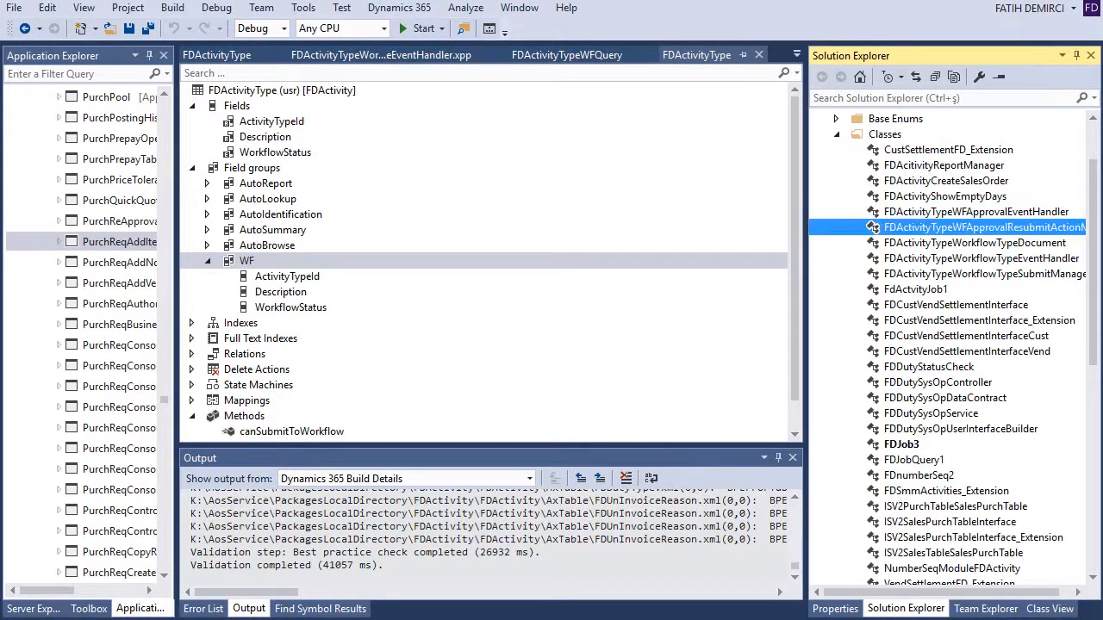
{"action": "left_click", "coordinate": [975, 210]}
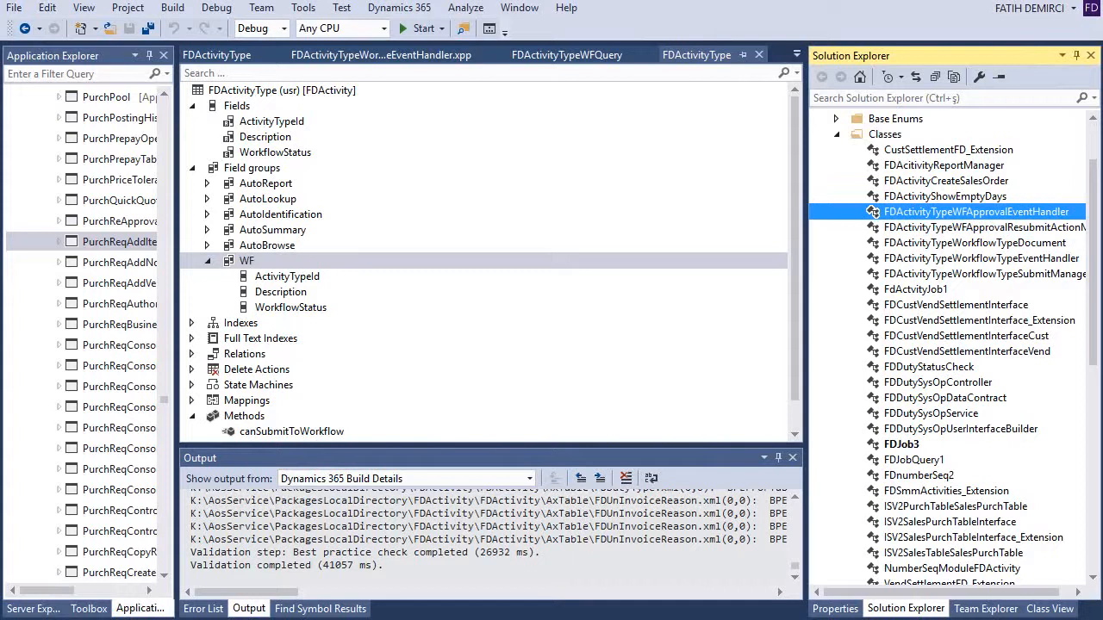
{"action": "double_click", "coordinate": [975, 210]}
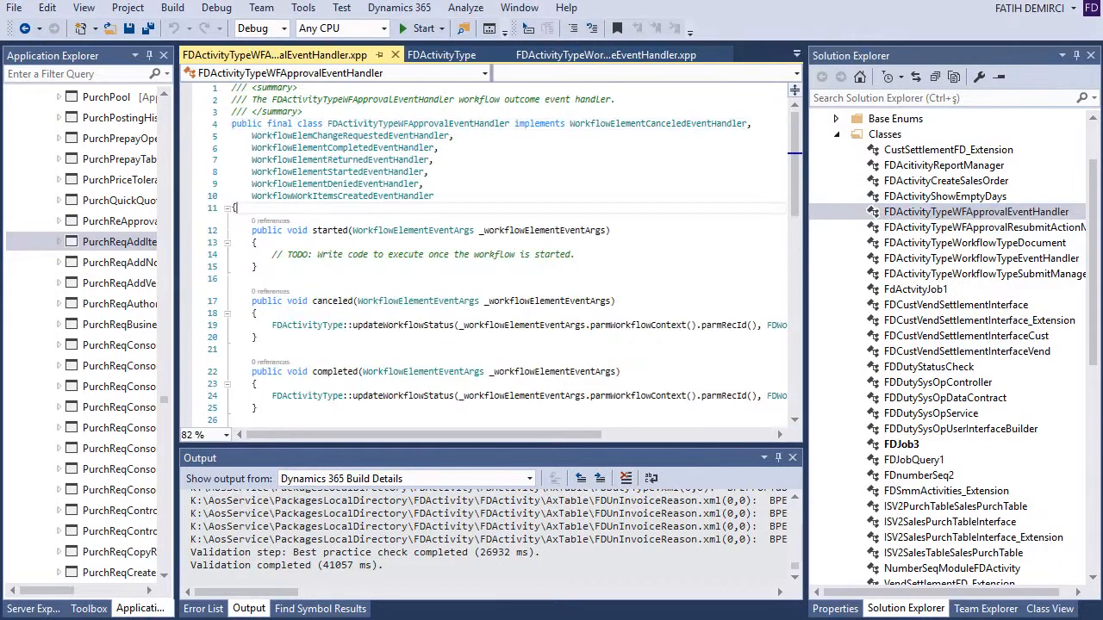
{"action": "scroll", "scroll_direction": "down", "scroll_amount": 3}
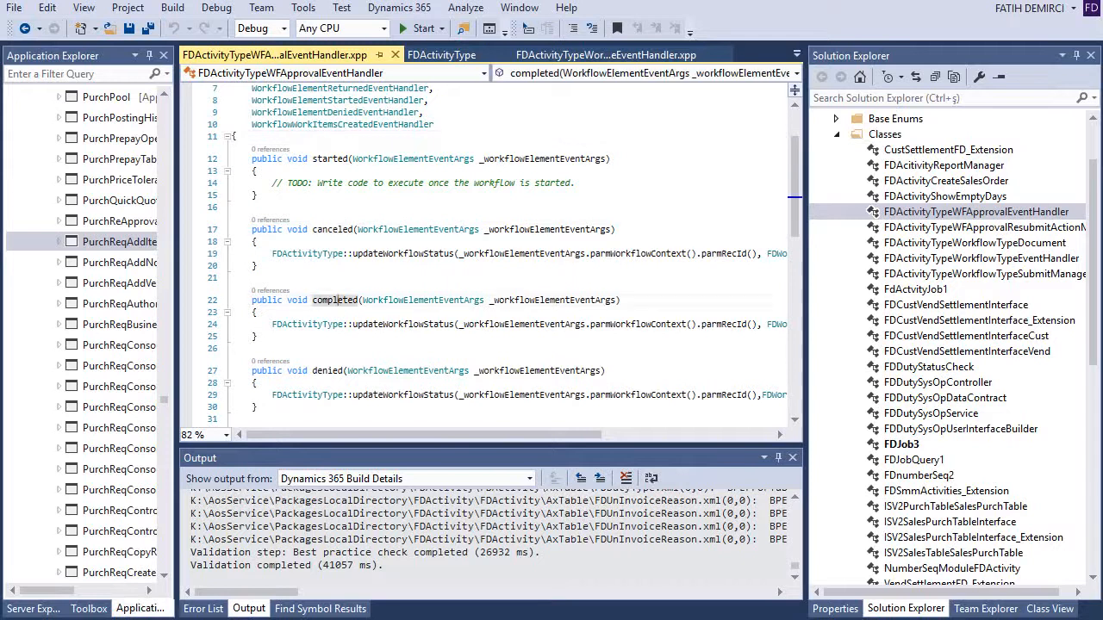
{"action": "scroll", "scroll_direction": "down", "scroll_amount": 3}
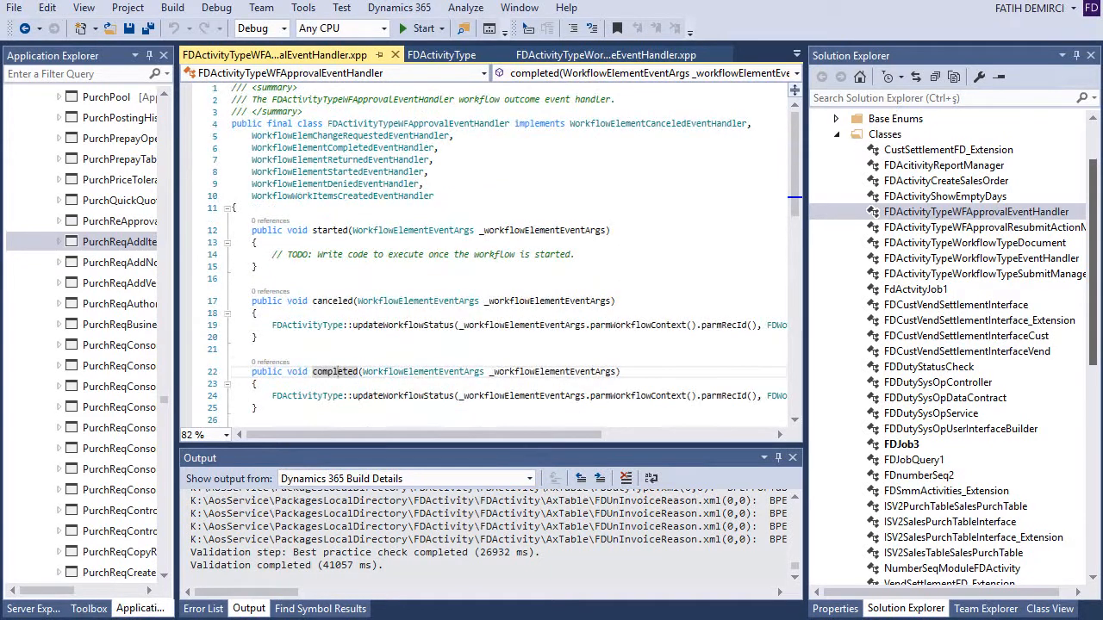
{"action": "mouse_move", "coordinate": [982, 274]}
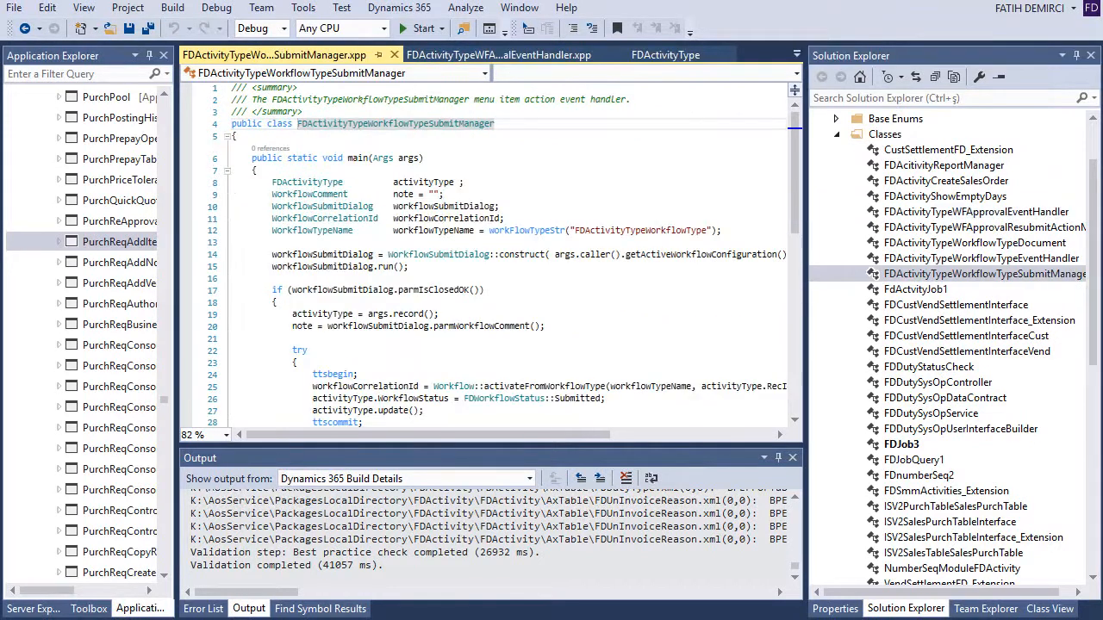
{"action": "scroll", "scroll_direction": "down", "scroll_amount": 3}
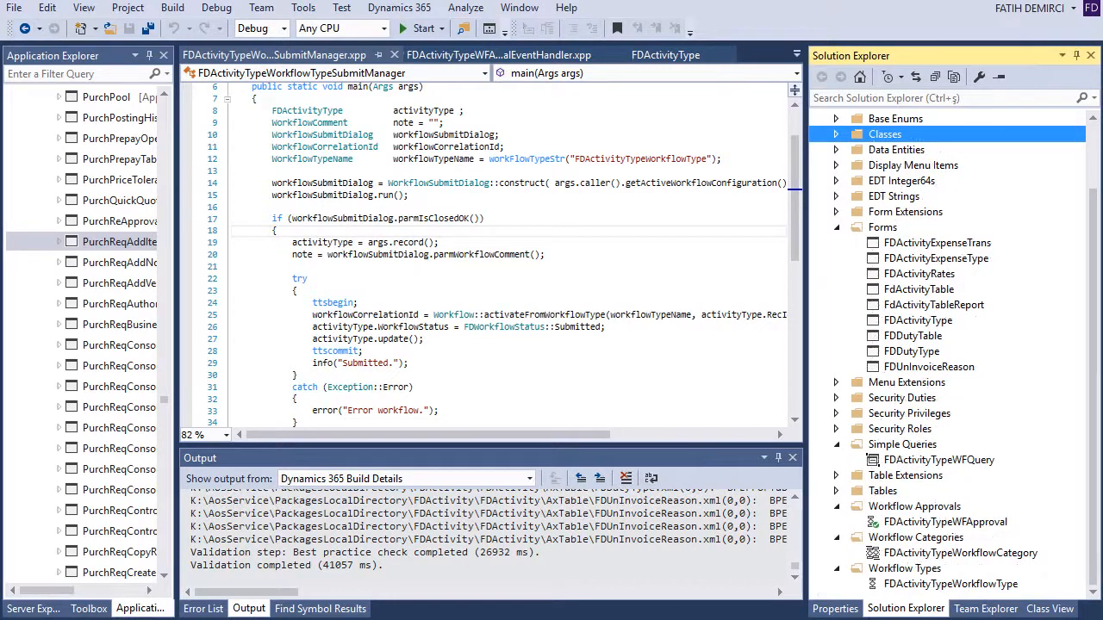
Step: Show FDActivityTypeWFApproval as an Approval element under the workflow type's Supported Elements
{"action": "double_click", "coordinate": [949, 584]}
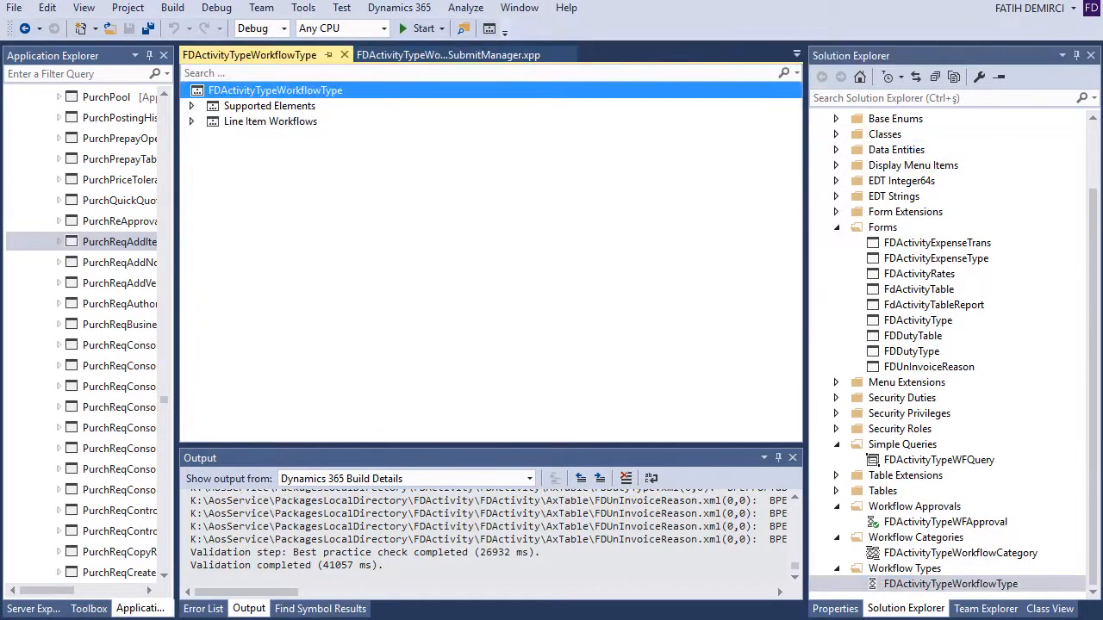
{"action": "left_click", "coordinate": [190, 105]}
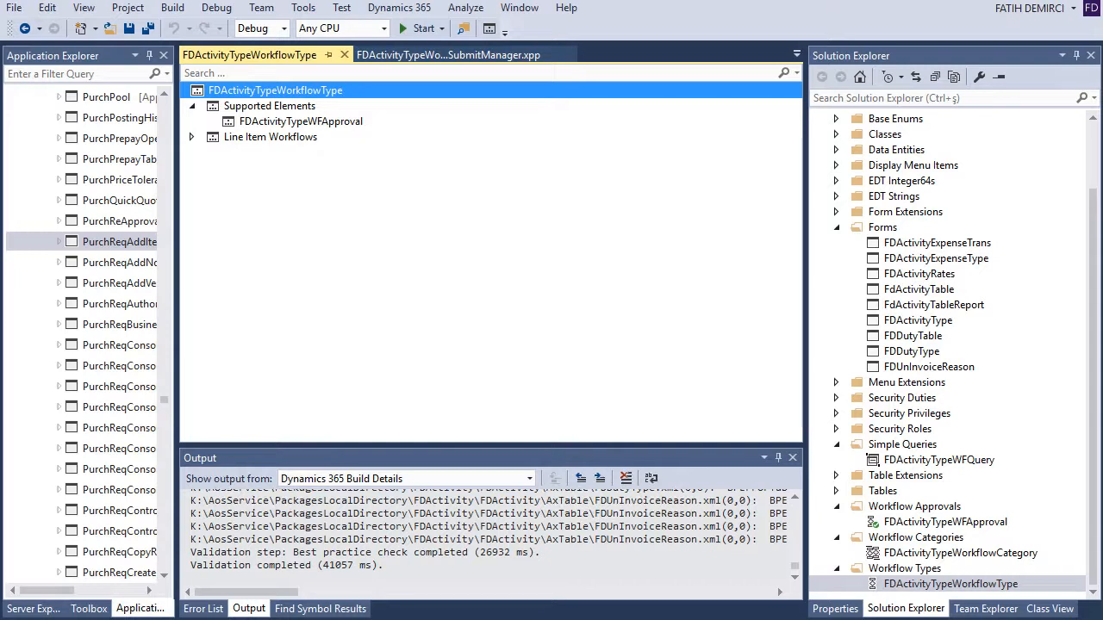
{"action": "left_click", "coordinate": [269, 105]}
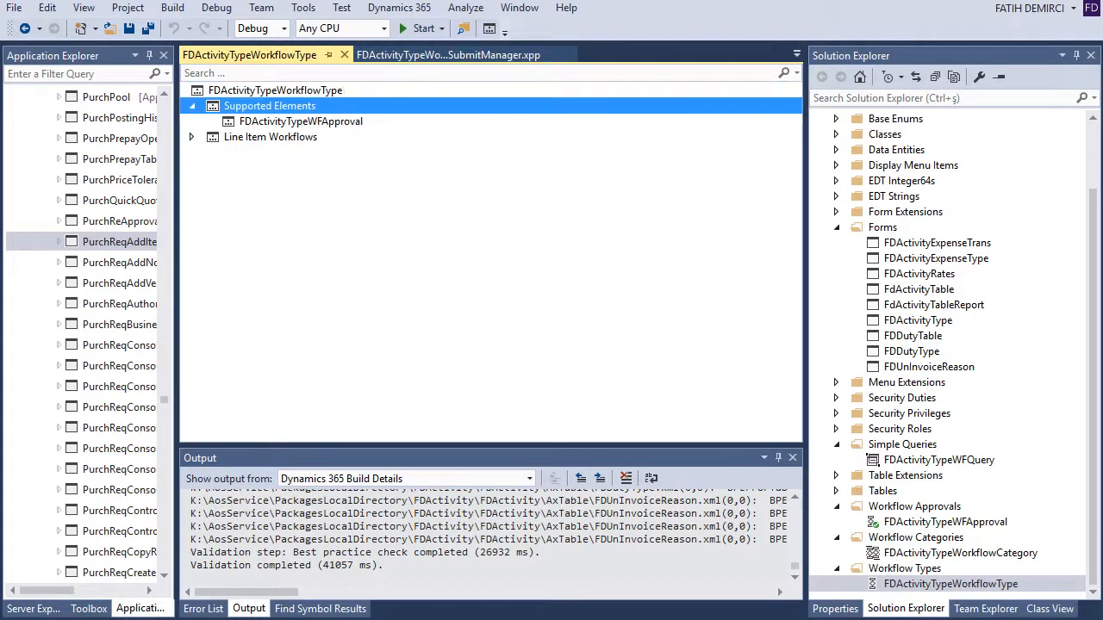
{"action": "right_click", "coordinate": [269, 105]}
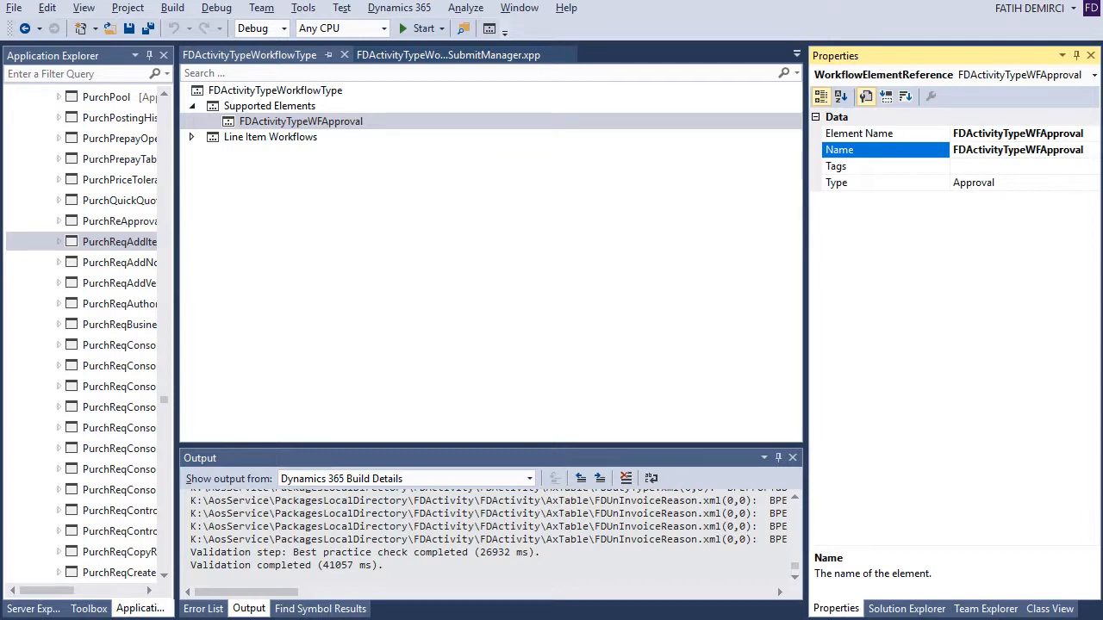
Step: Return to the project in Solution Explorer and bring up its actions menu
{"action": "left_click", "coordinate": [906, 608]}
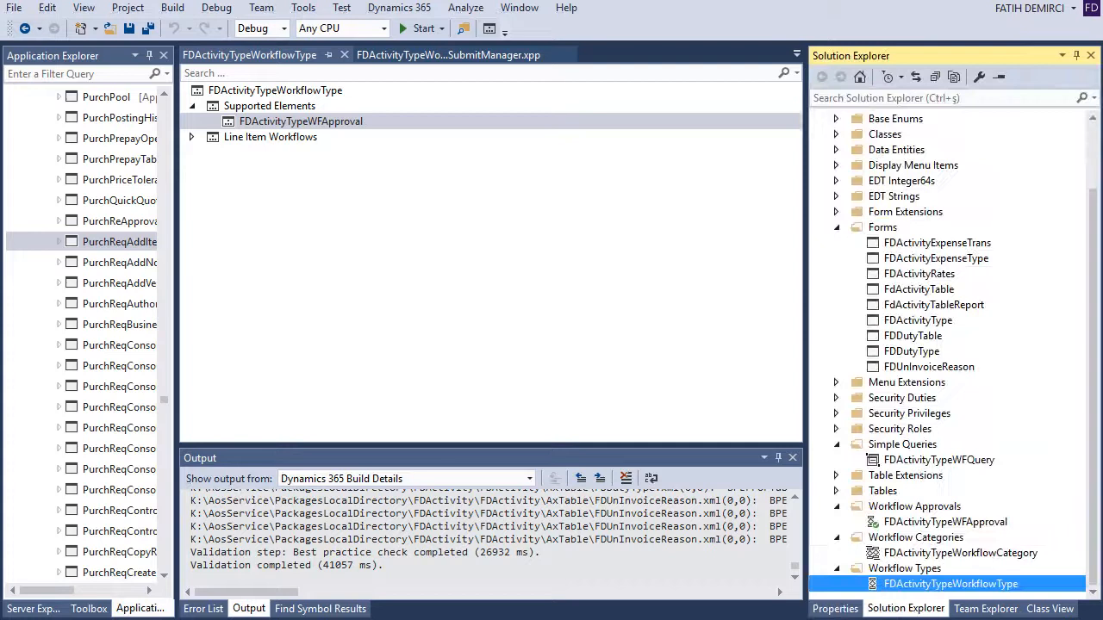
{"action": "left_click", "coordinate": [918, 289]}
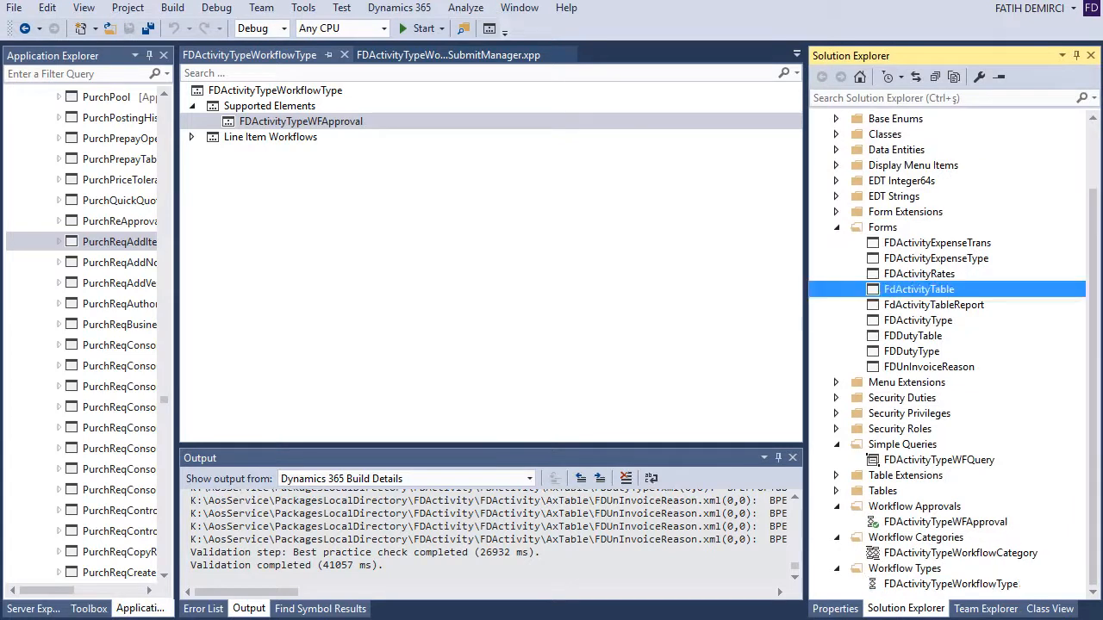
{"action": "left_click", "coordinate": [937, 241]}
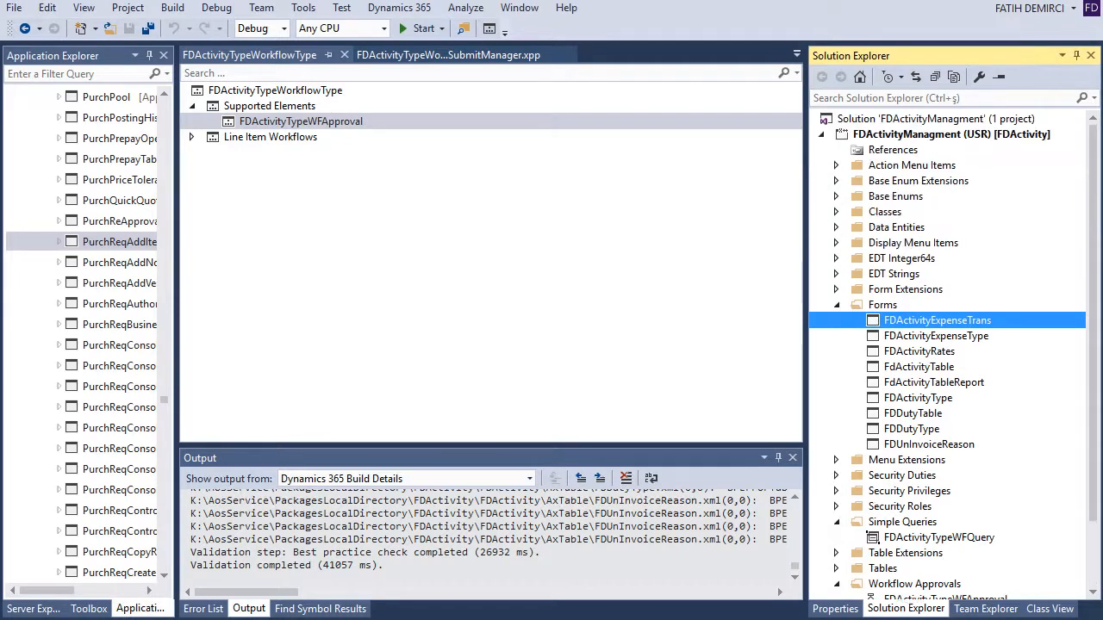
{"action": "right_click", "coordinate": [951, 134]}
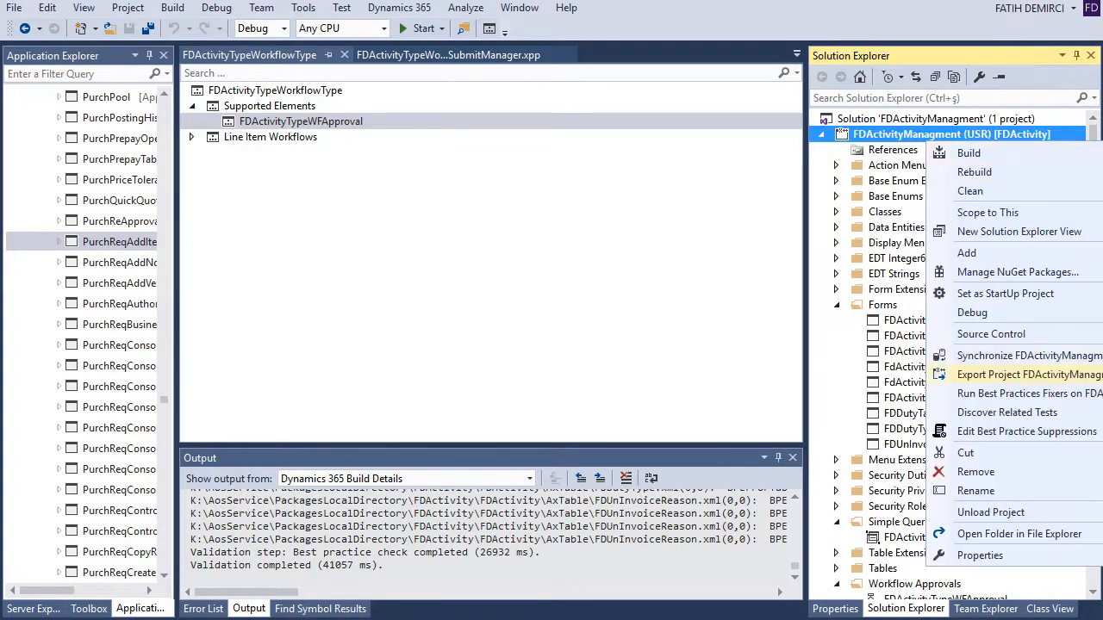